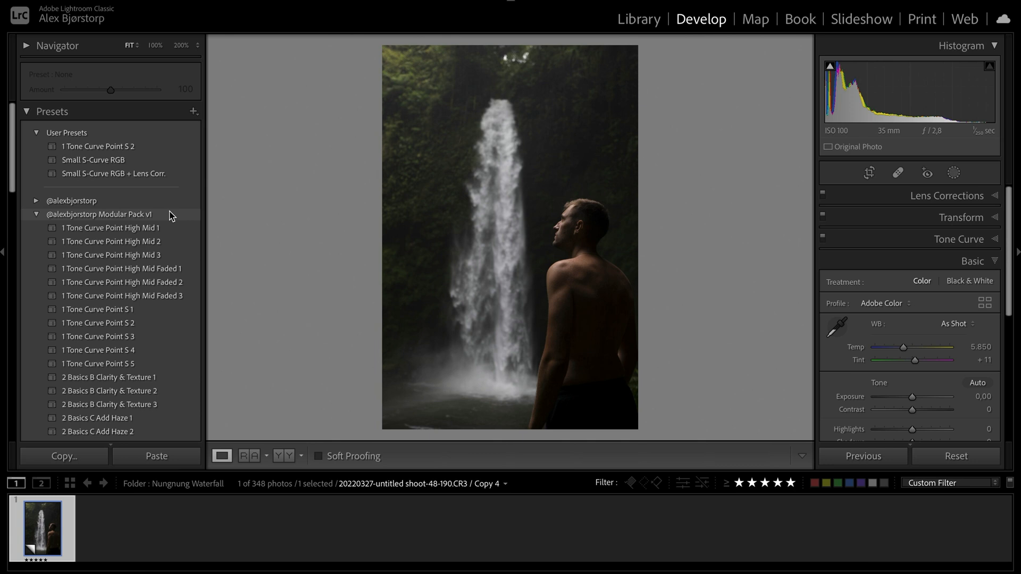
Step: Collapse the Basic panel and save the develop panel order unchanged via Customize Develop Panel
click(973, 261)
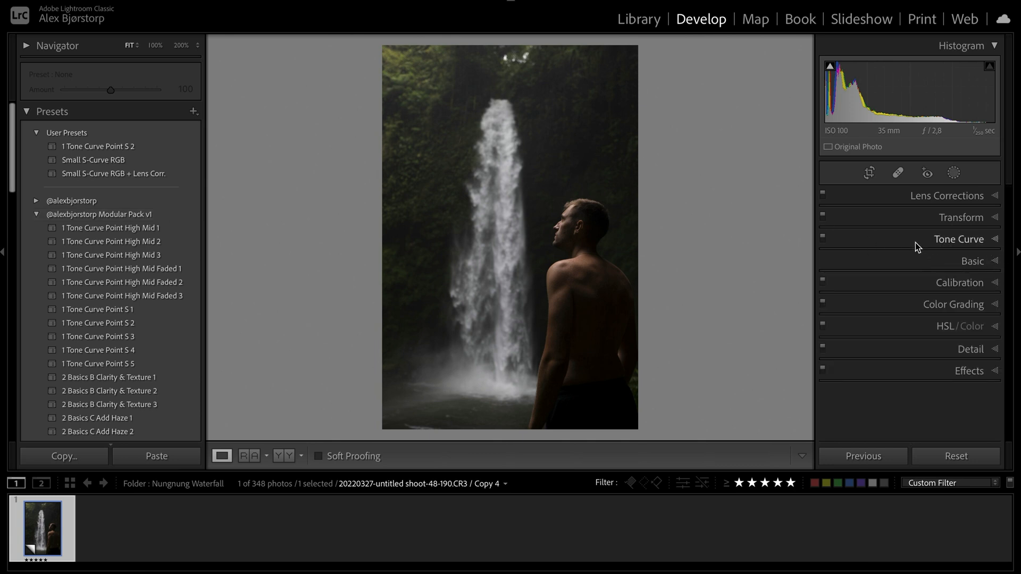
mouse_move(967, 358)
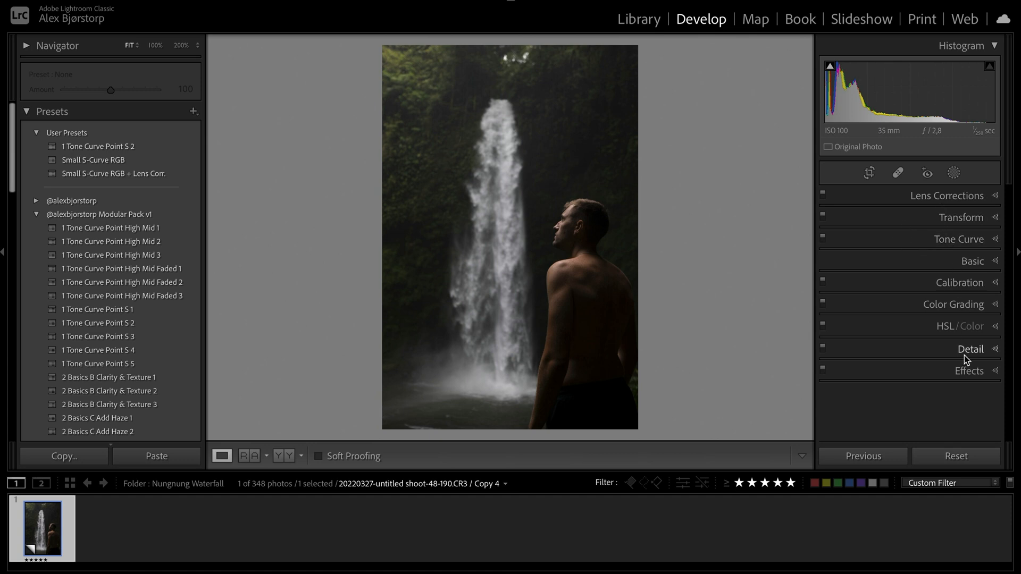
mouse_move(919, 244)
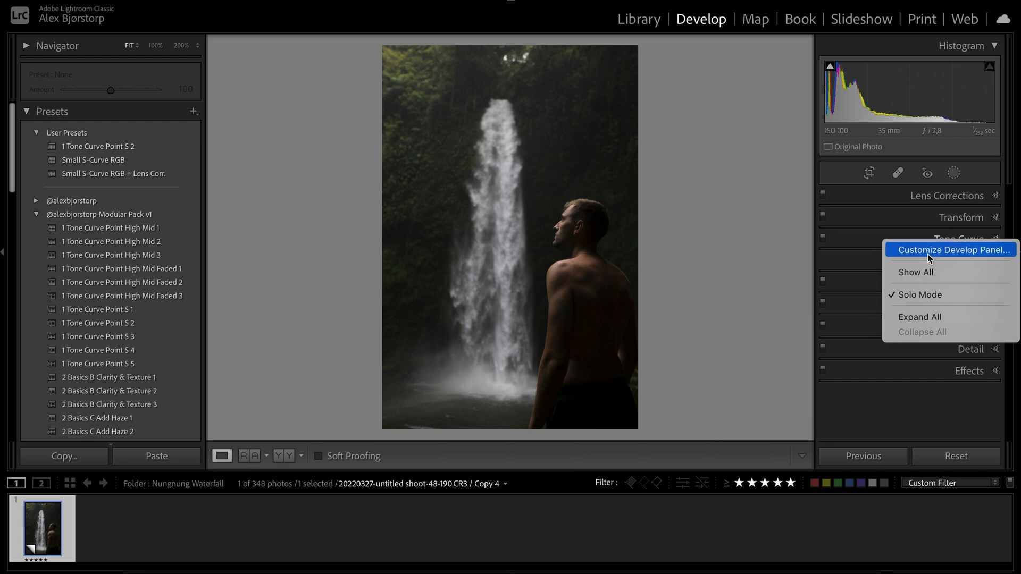
click(950, 250)
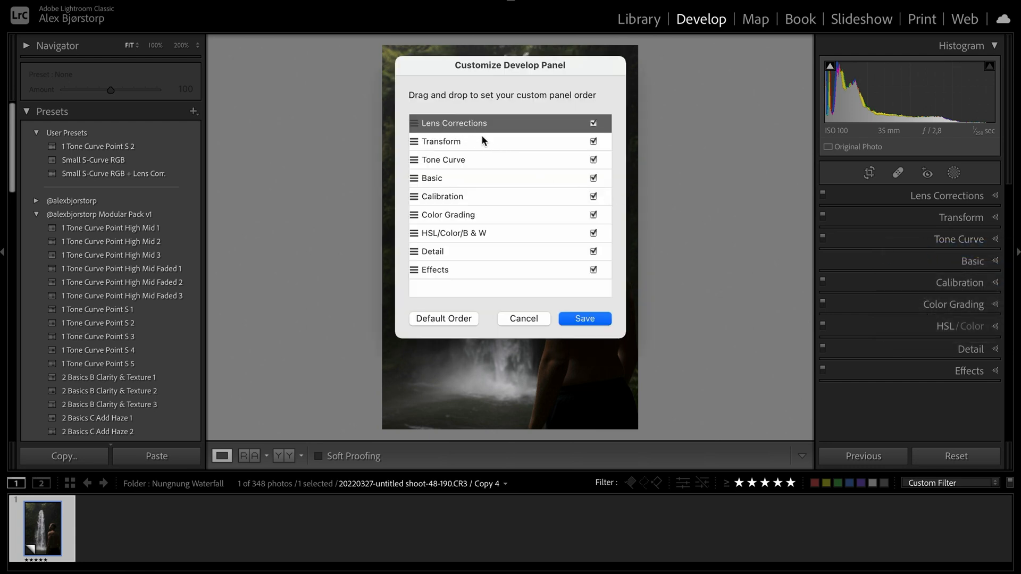
mouse_move(460, 176)
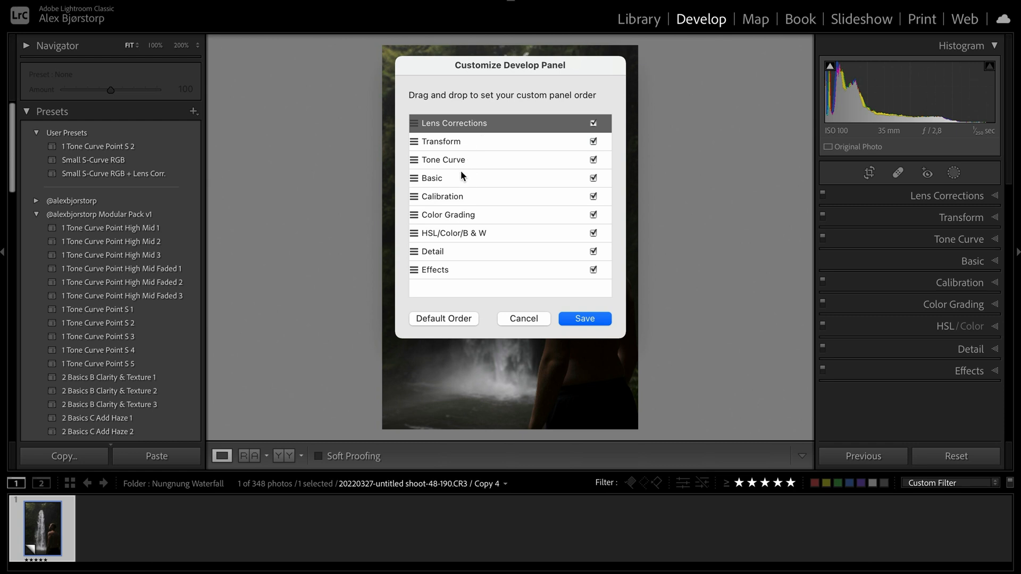
mouse_move(466, 220)
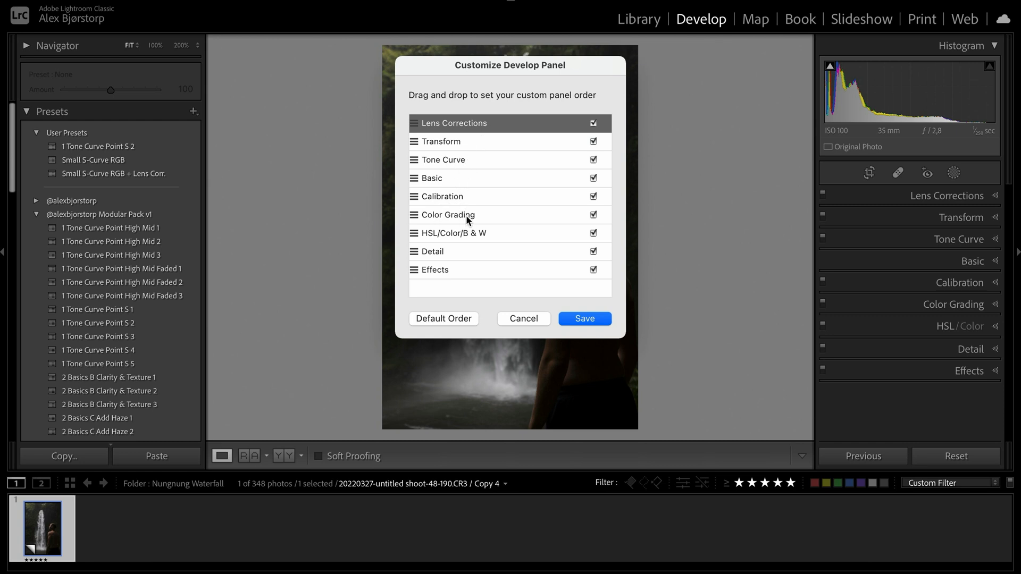
mouse_move(438, 260)
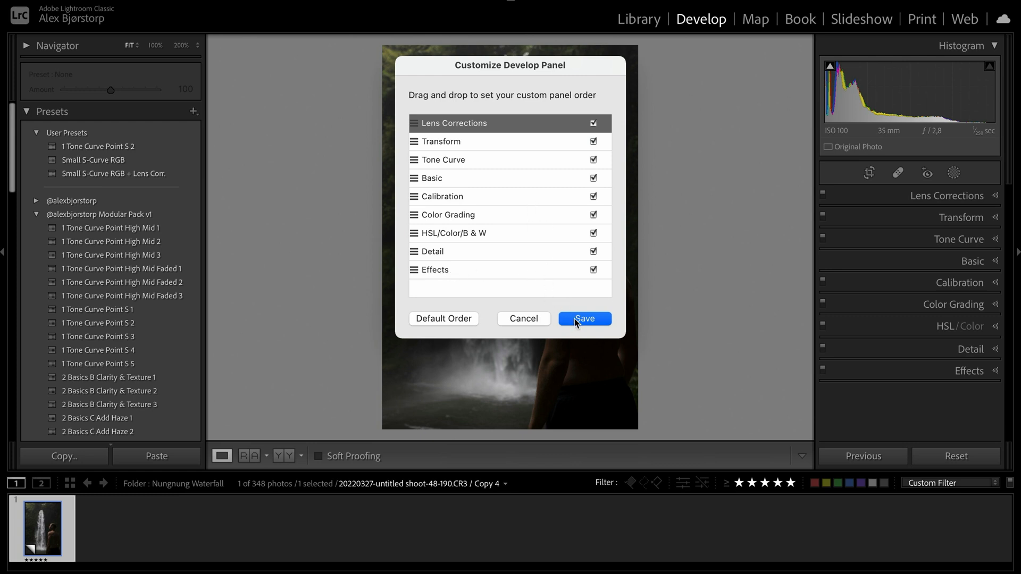
click(583, 318)
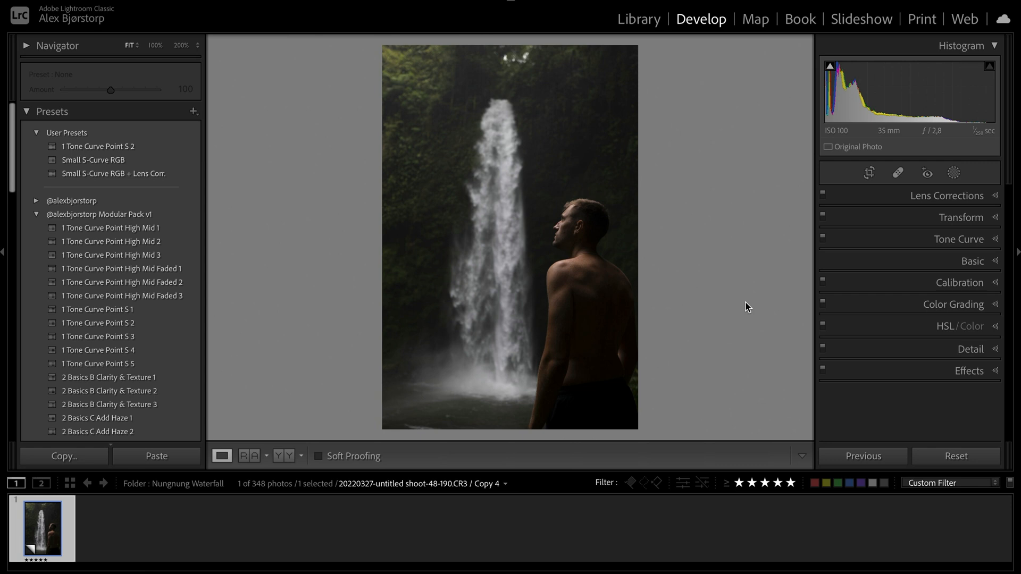
Step: Expand Tone Curve and apply the '1 Tone Curve Point High Mid 2' preset from Modular Pack v1
click(957, 239)
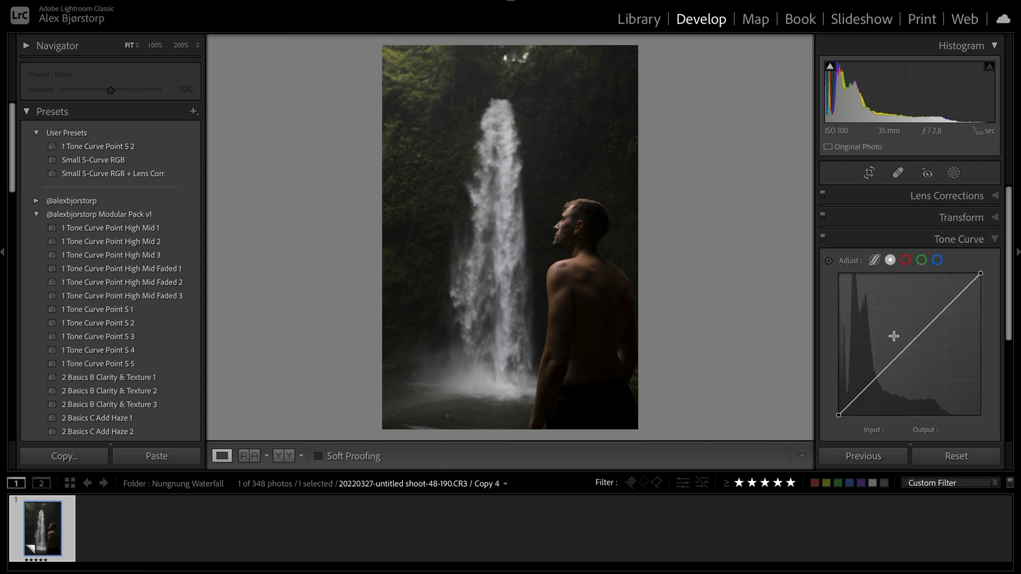
click(110, 228)
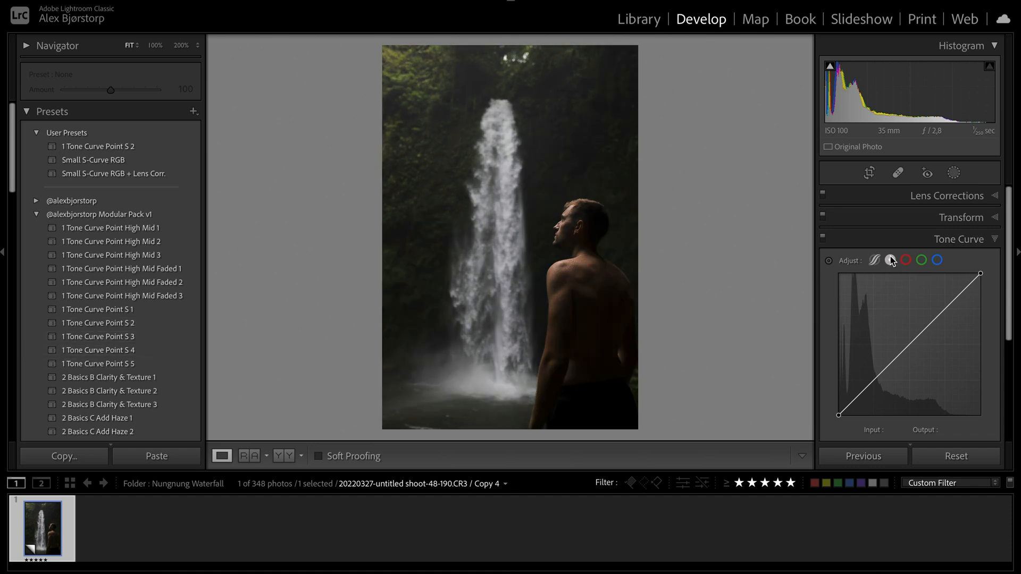
click(936, 260)
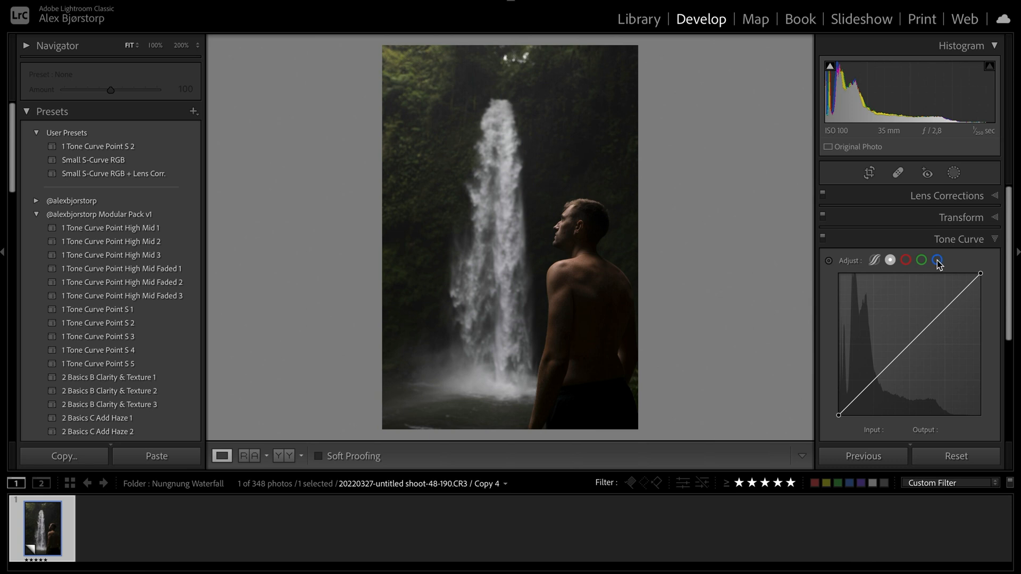
mouse_move(936, 261)
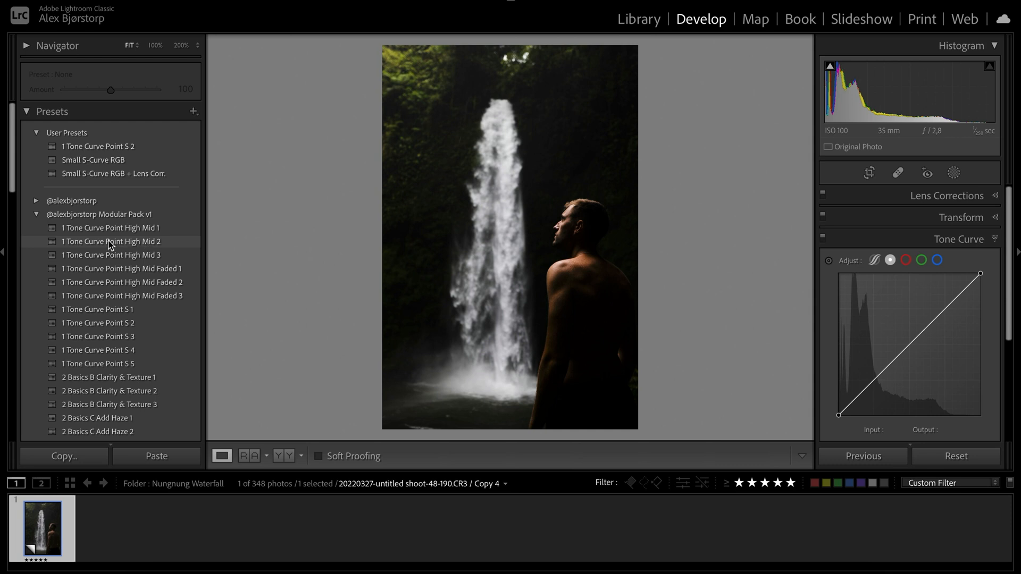
mouse_move(142, 249)
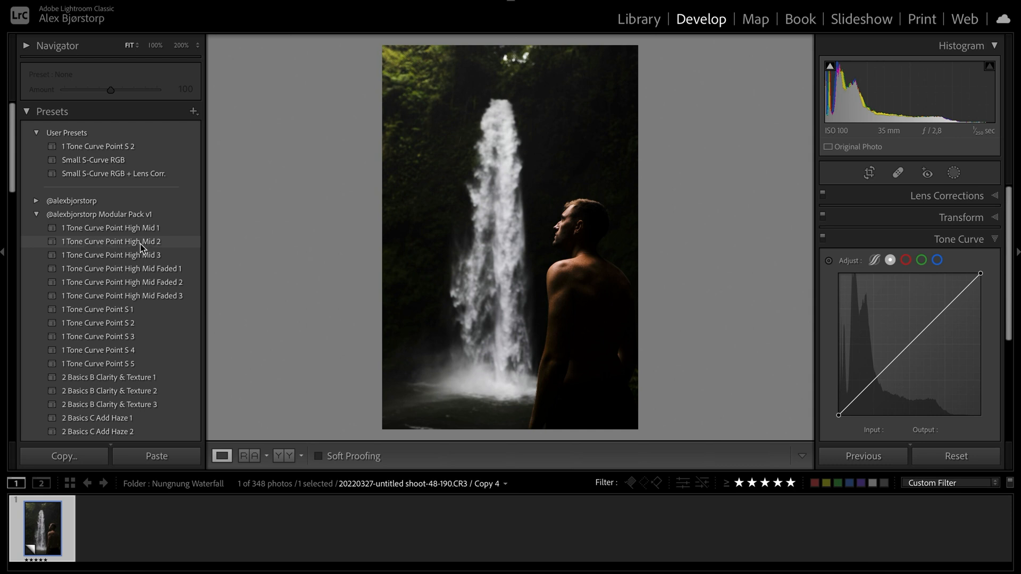
click(110, 241)
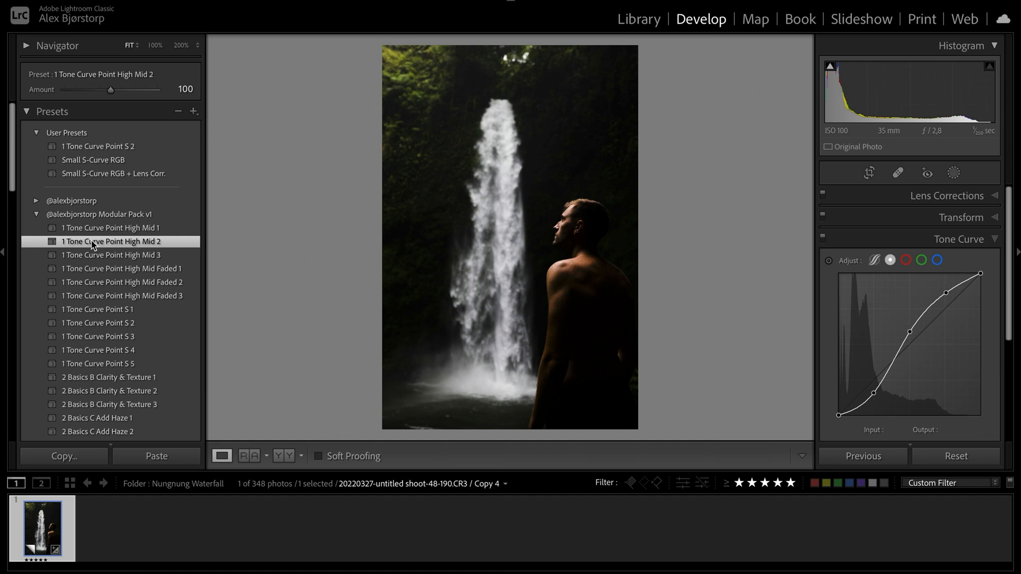
mouse_move(109, 247)
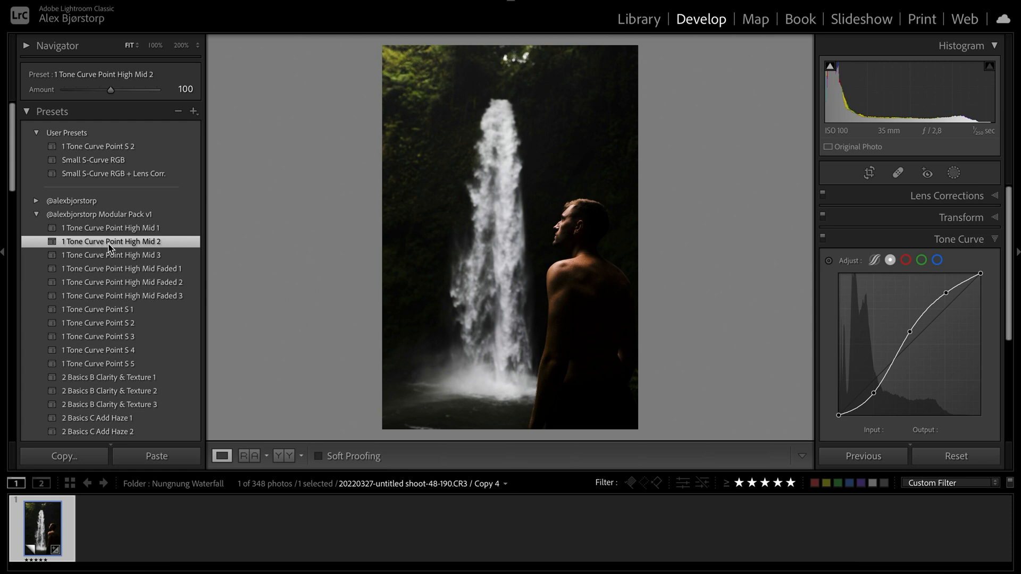
mouse_move(148, 246)
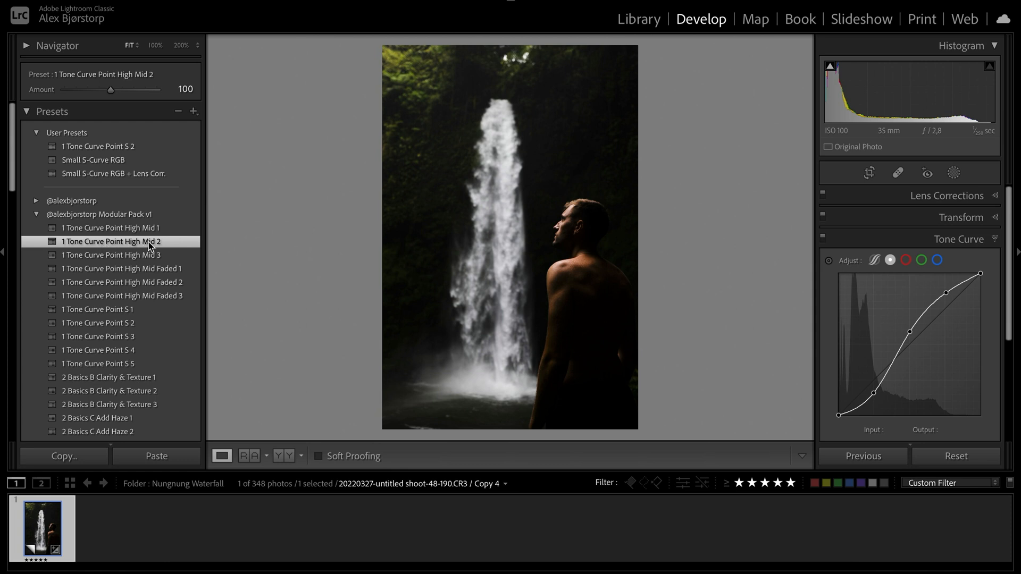
mouse_move(866, 326)
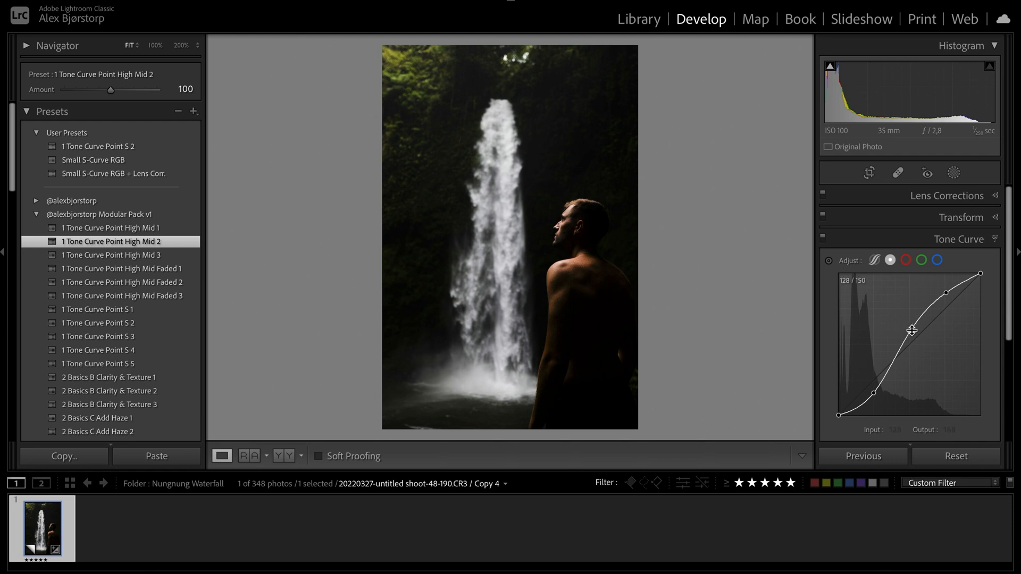
mouse_move(654, 307)
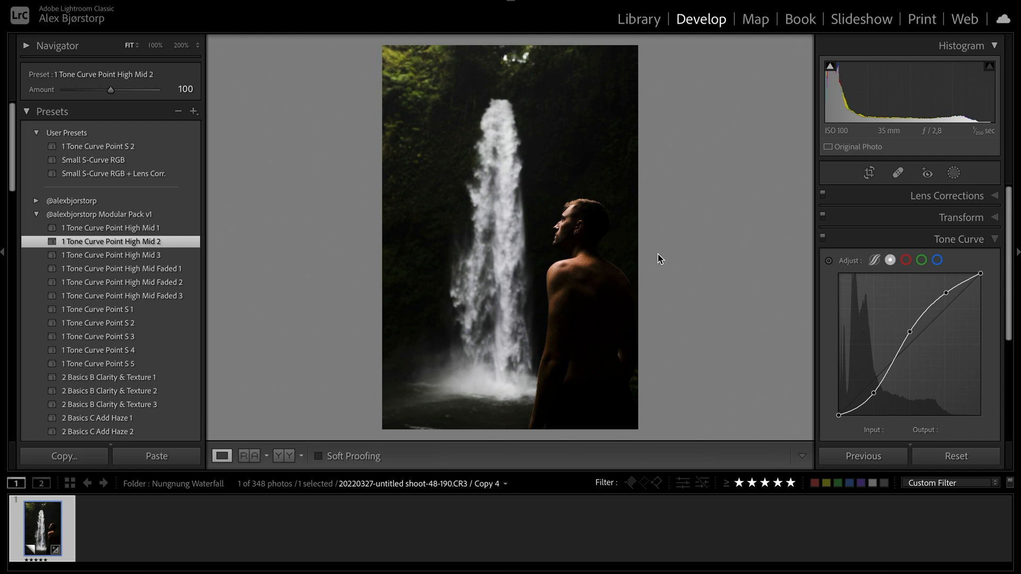
Step: In Basic, raise Highlights to about +22 and Shadows to +100
click(958, 239)
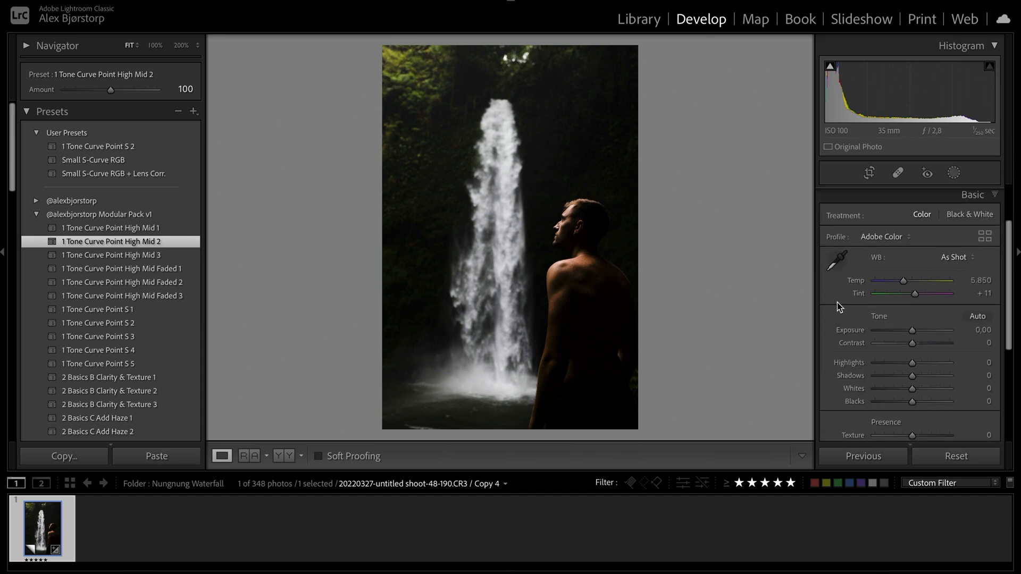
mouse_move(866, 287)
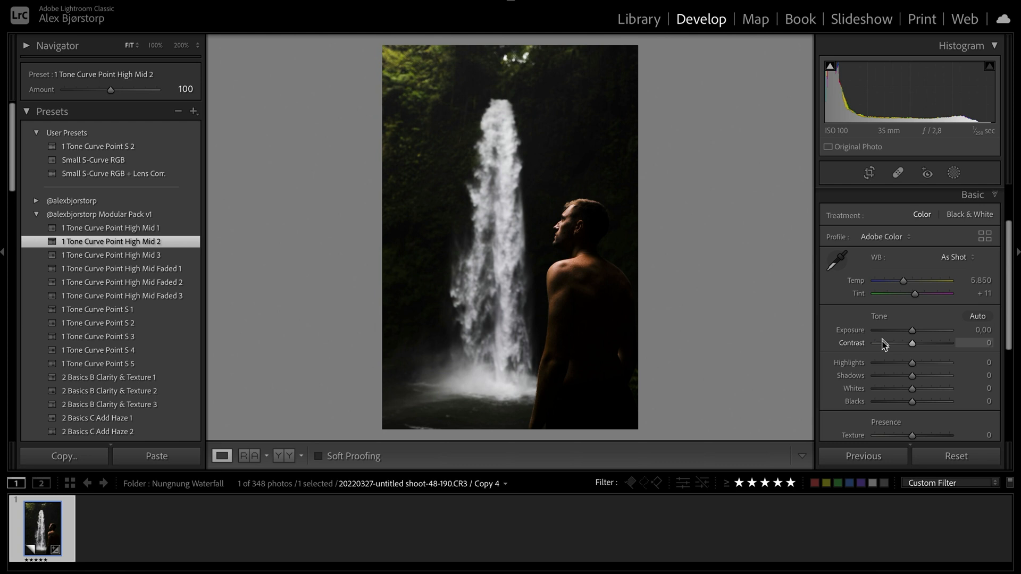
mouse_move(881, 406)
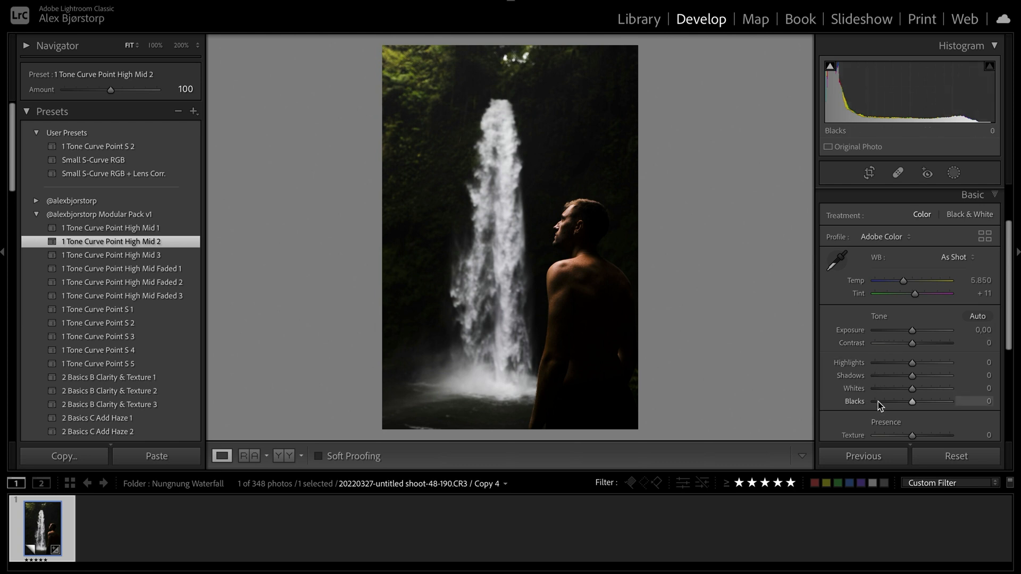
mouse_move(876, 371)
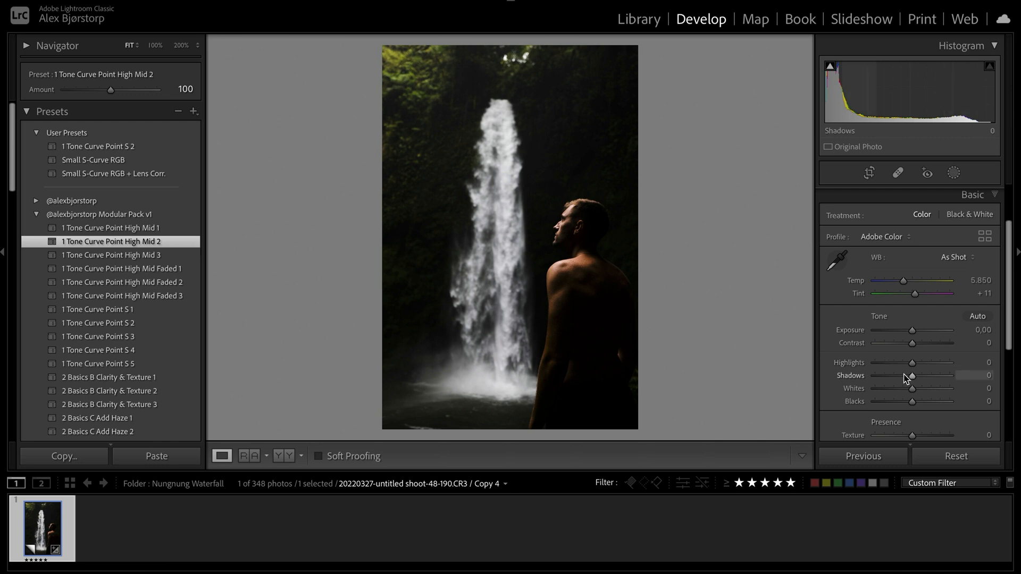
drag(912, 374, 913, 363)
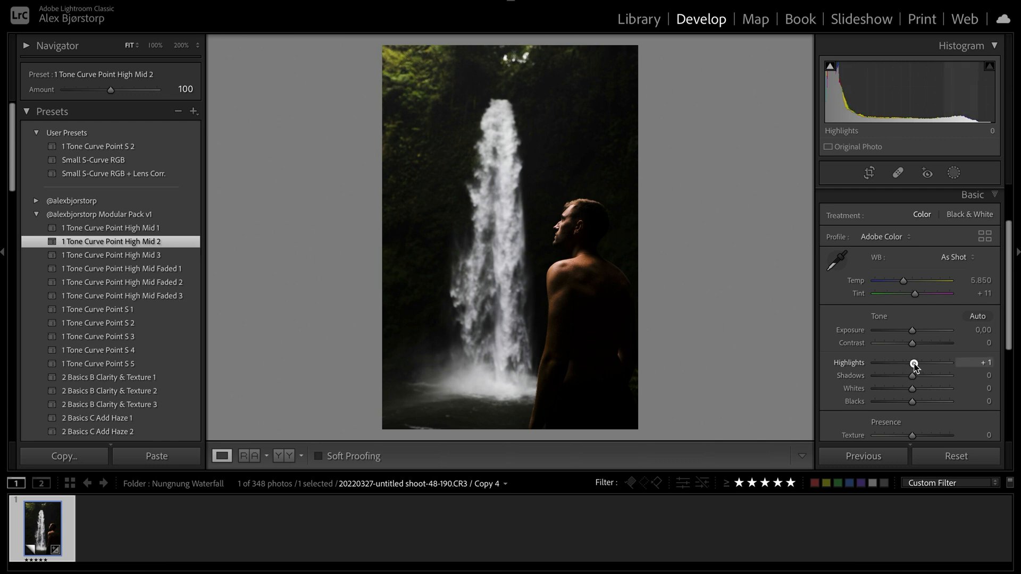
drag(913, 364, 921, 364)
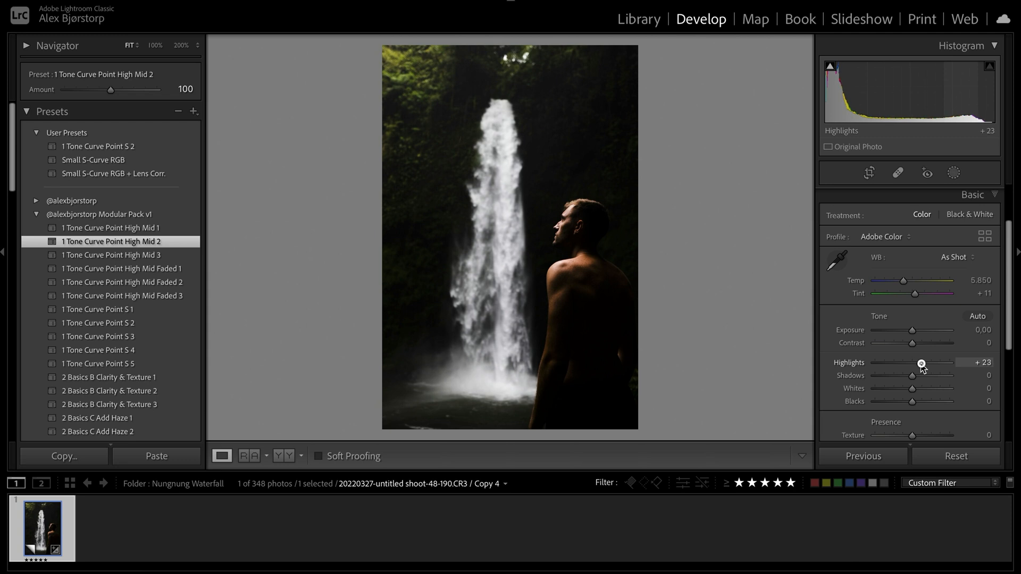
drag(912, 376, 928, 376)
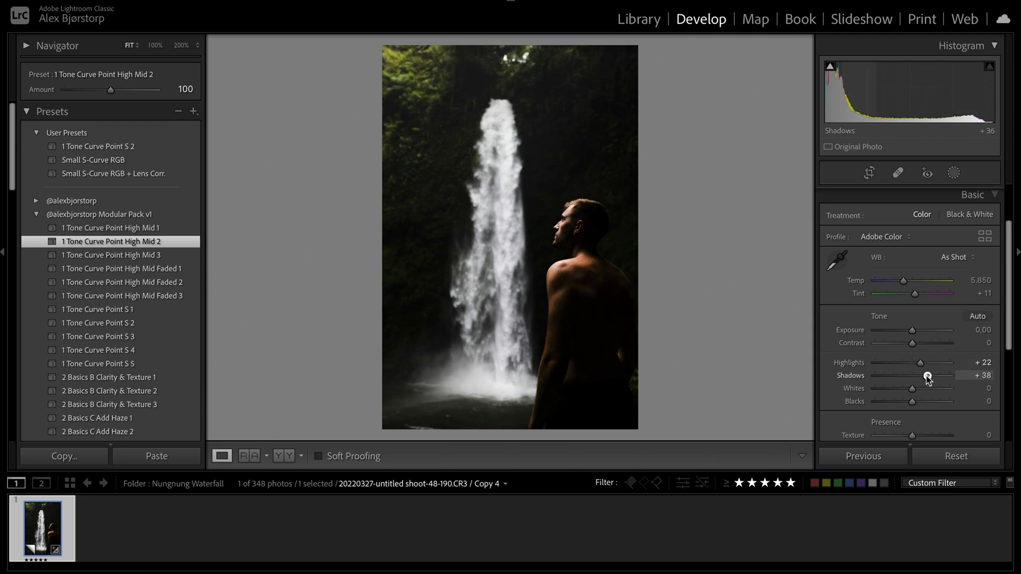
drag(927, 376, 958, 376)
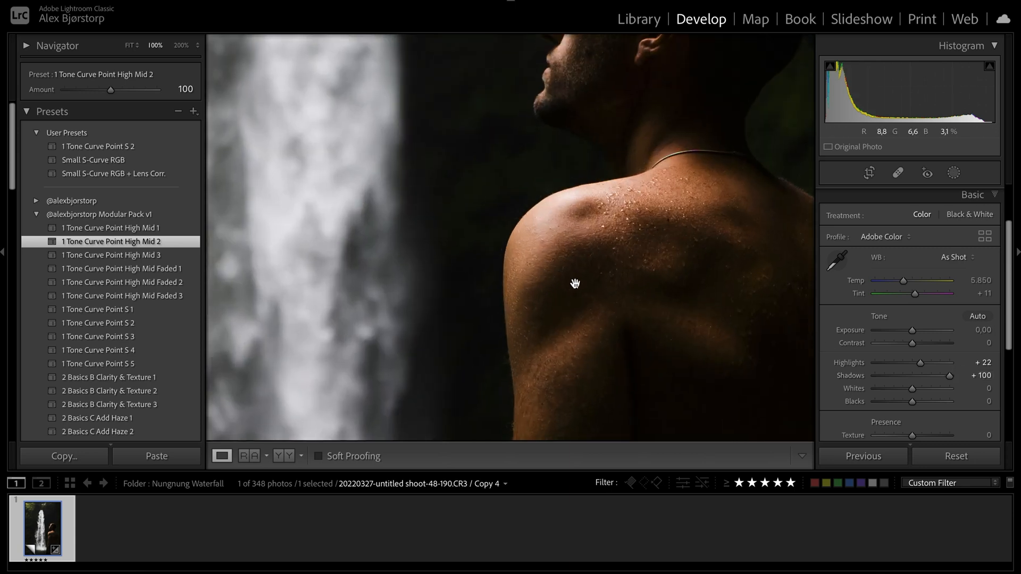
Step: Return to Fit view and cool the white balance temperature to about 5240 K
click(130, 45)
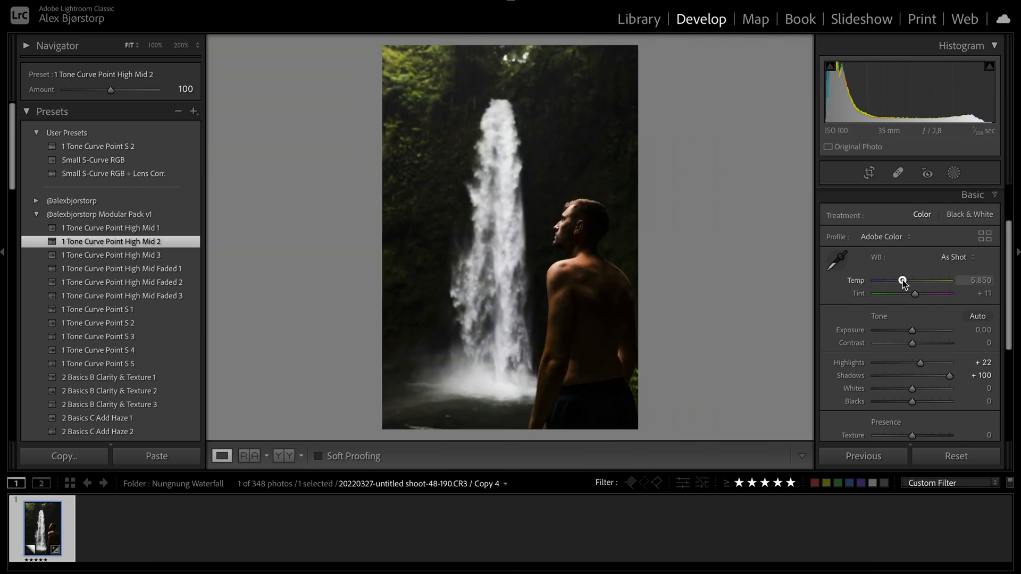
drag(902, 281, 899, 281)
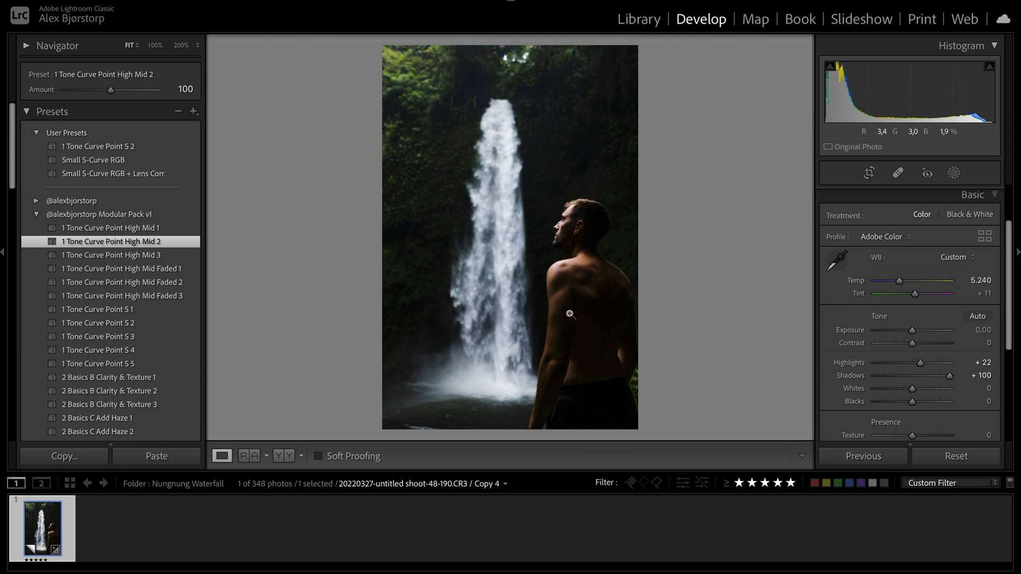
click(568, 314)
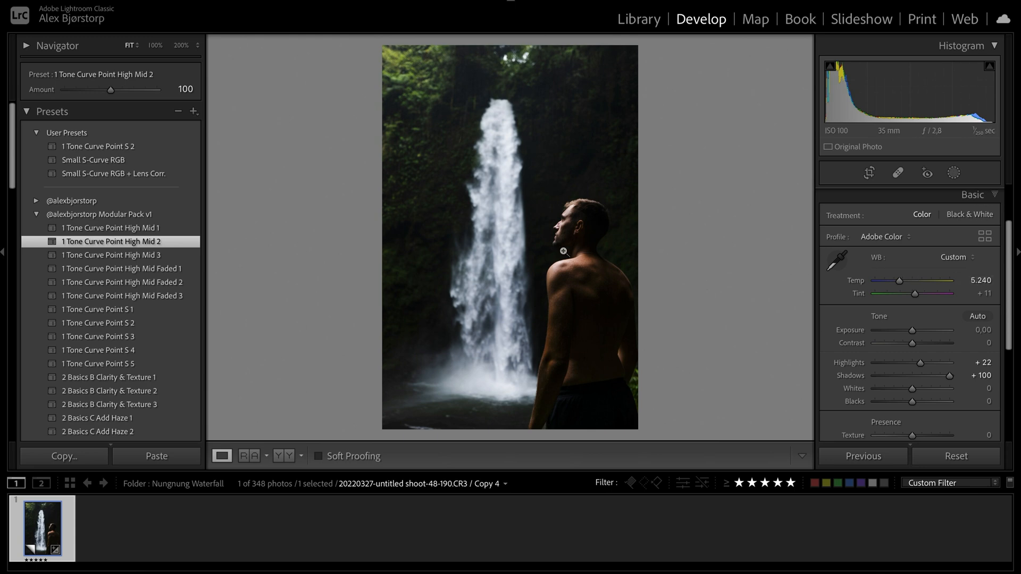
mouse_move(307, 302)
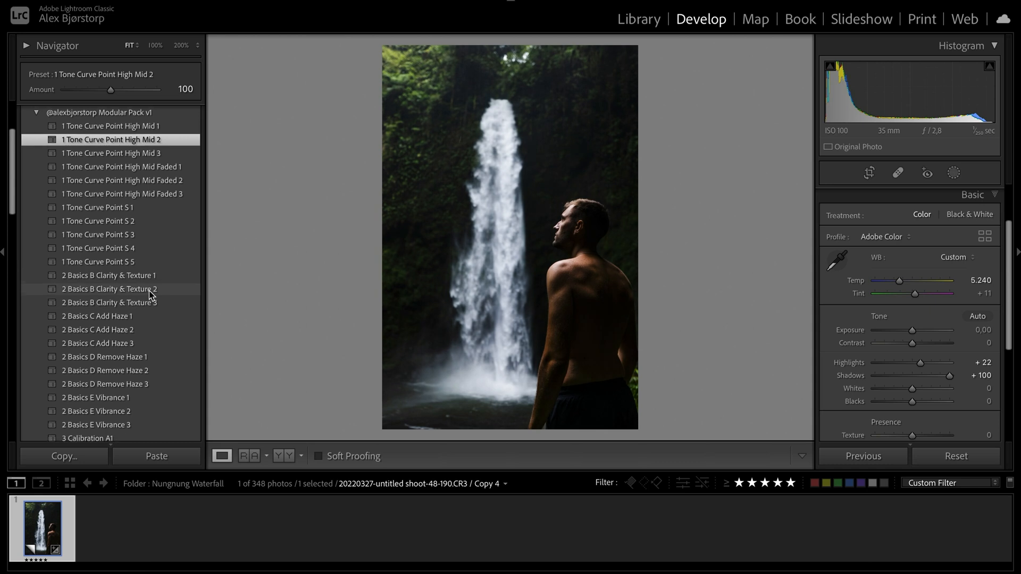
Step: Apply the 2 Basics B Clarity & Texture 2 and 2 Basics E Vibrance 1 presets
scroll(down, 3)
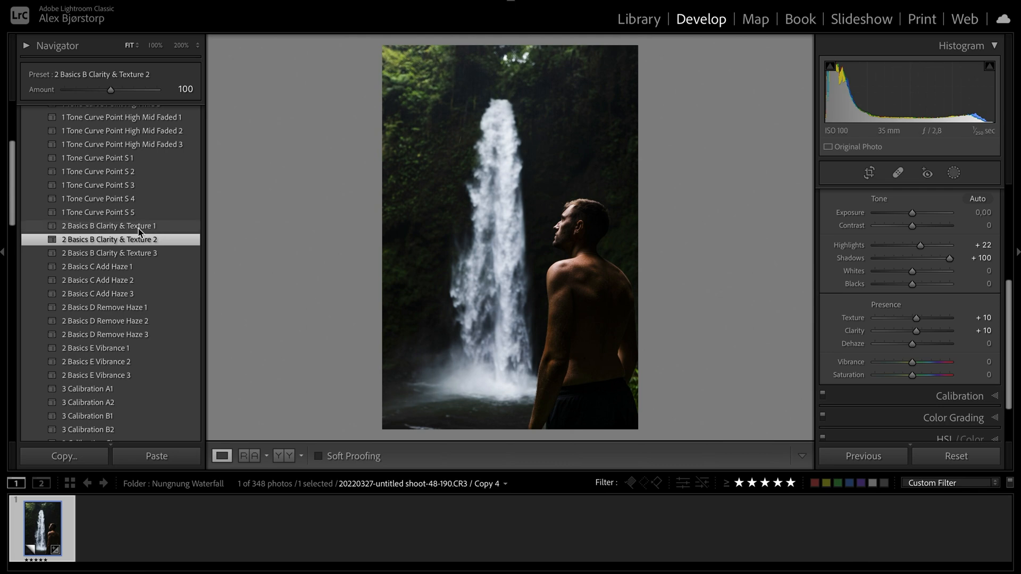
click(155, 45)
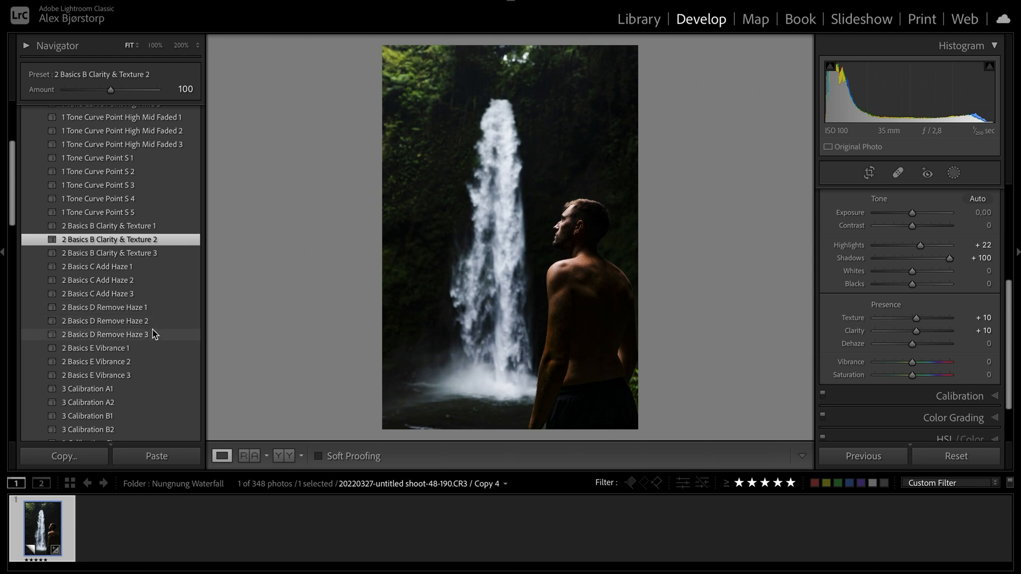
scroll(down, 3)
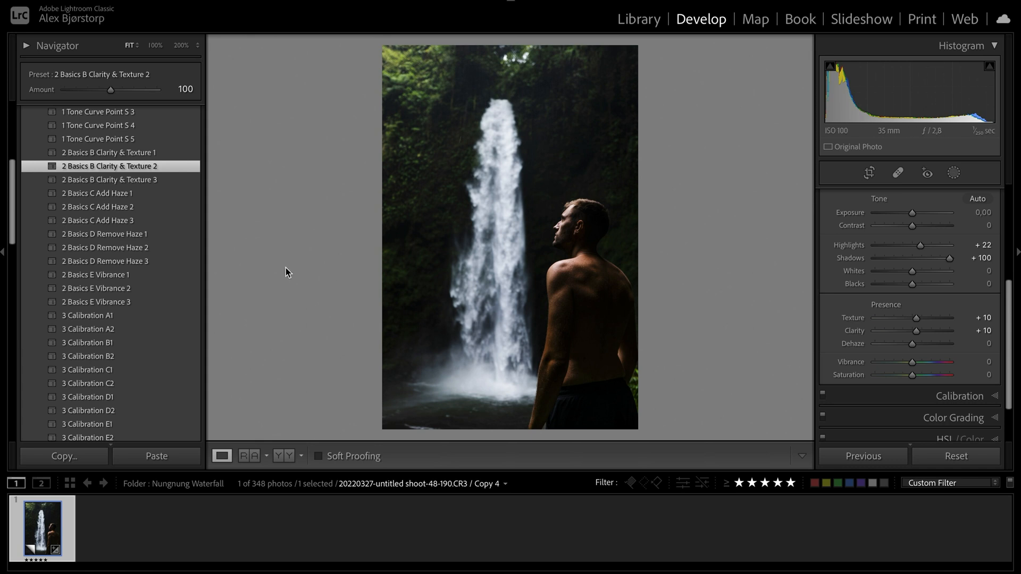
mouse_move(154, 284)
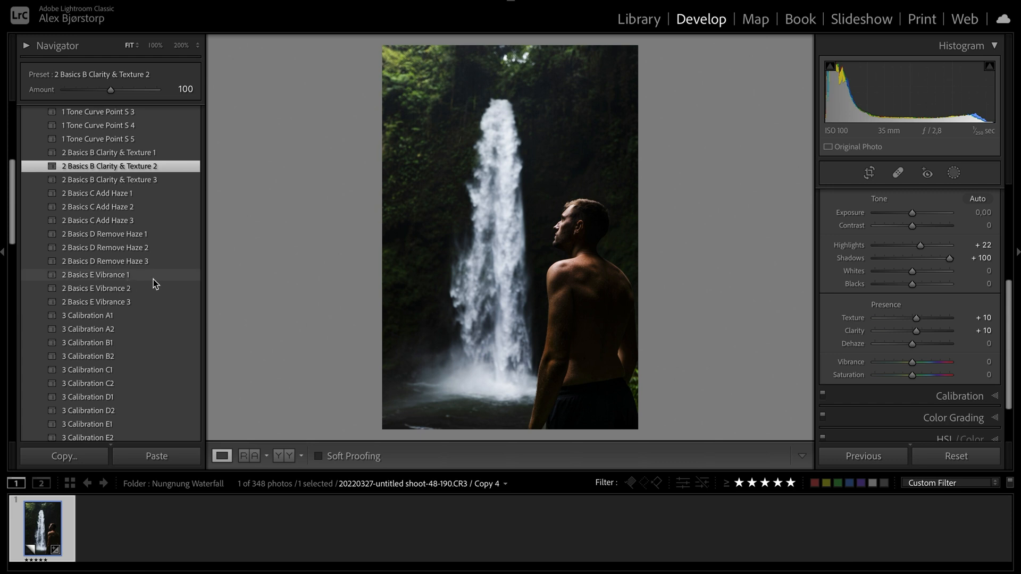
click(95, 274)
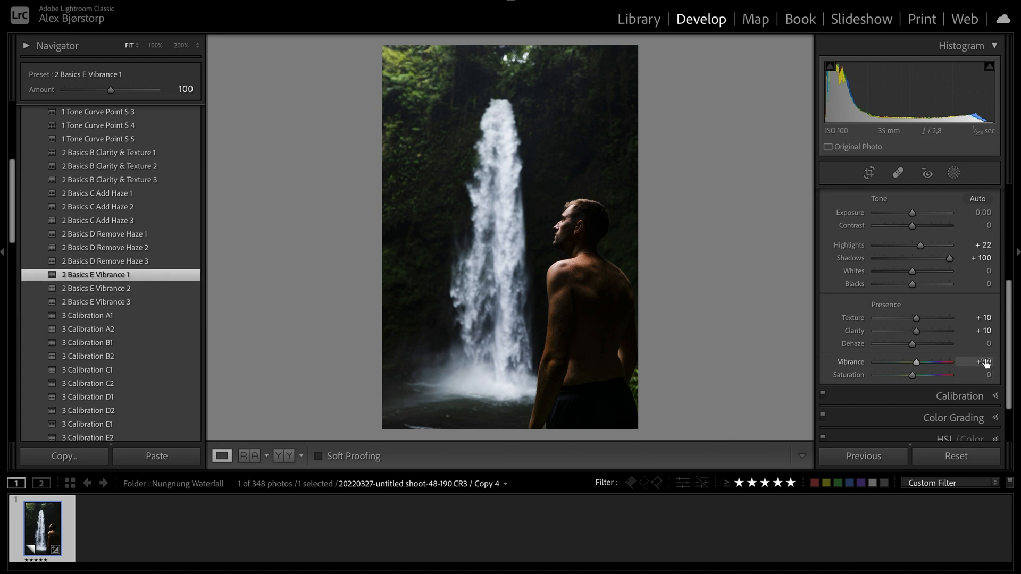
scroll(down, 3)
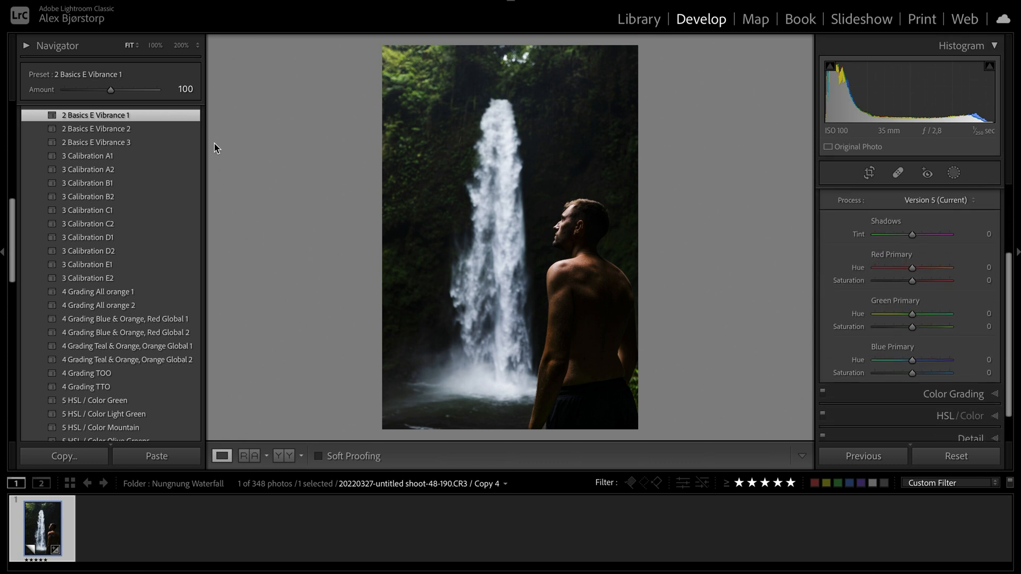
mouse_move(166, 156)
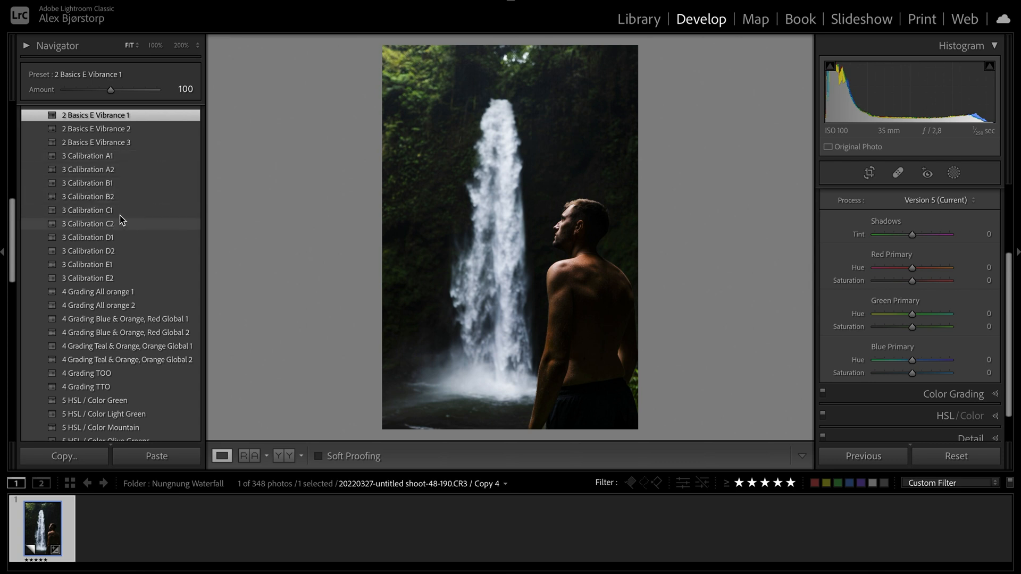
mouse_move(130, 278)
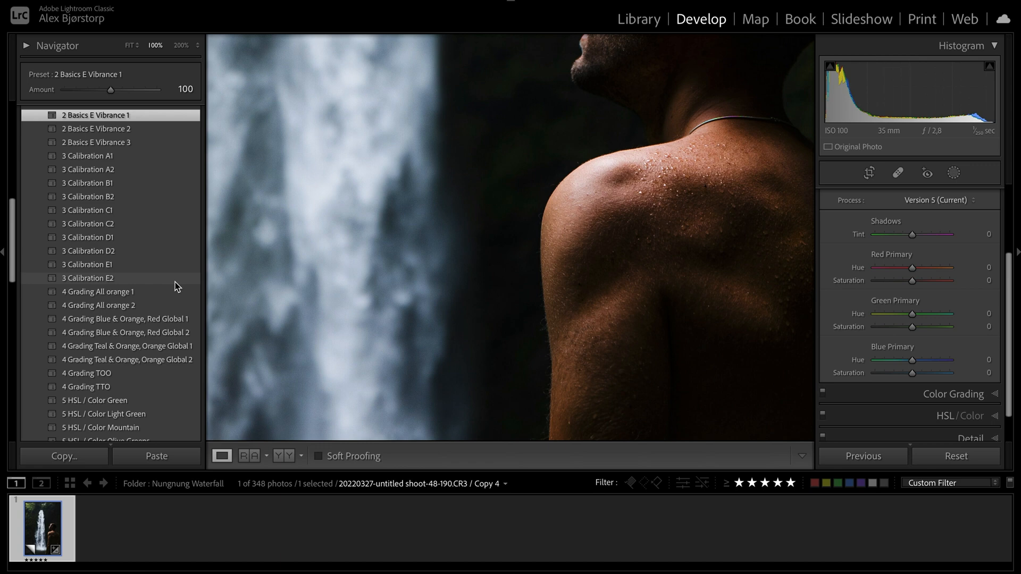
mouse_move(180, 285)
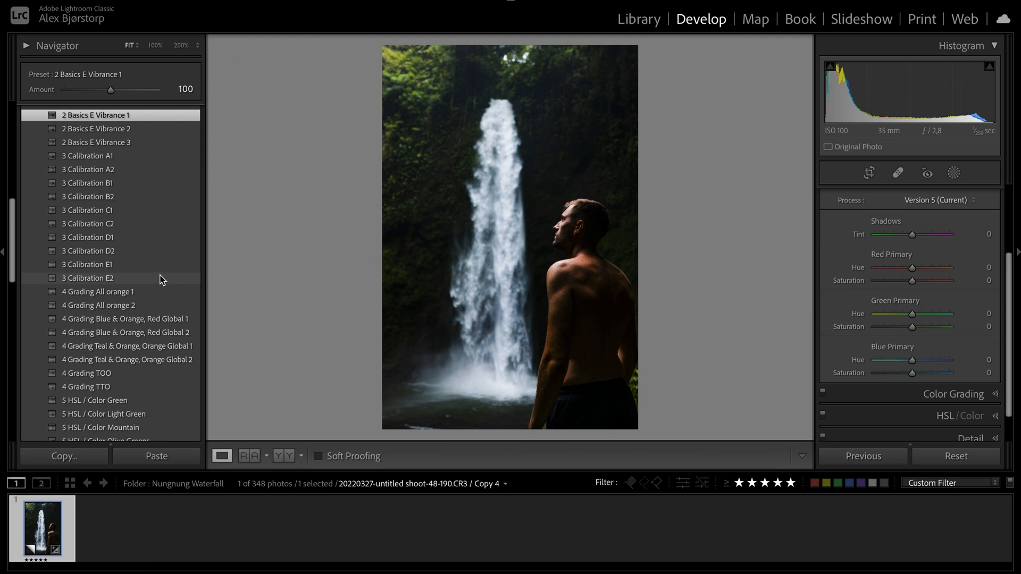
Step: Apply the 3 Calibration E2 preset (primary hues −10, saturations +10)
click(87, 278)
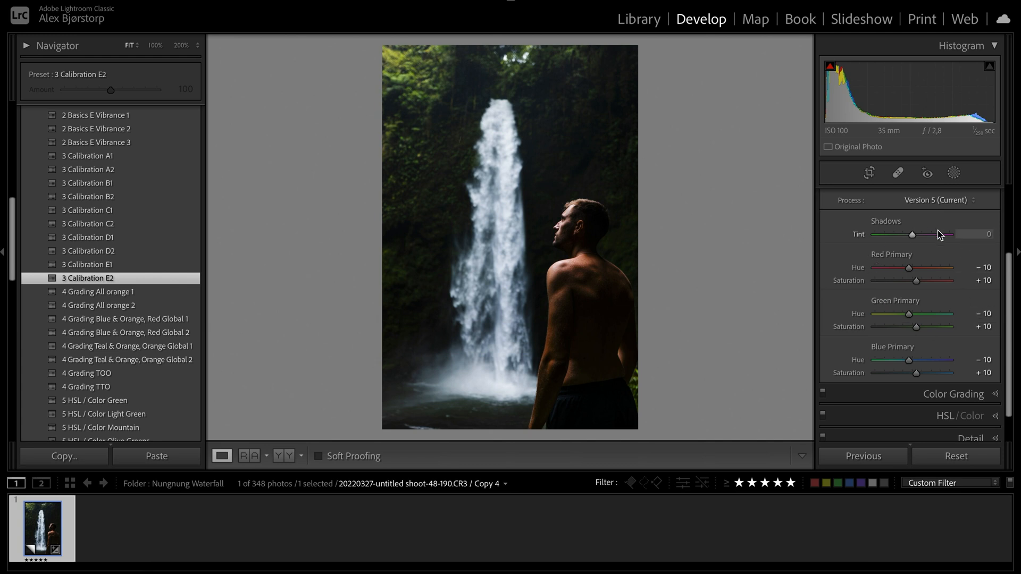
mouse_move(890, 301)
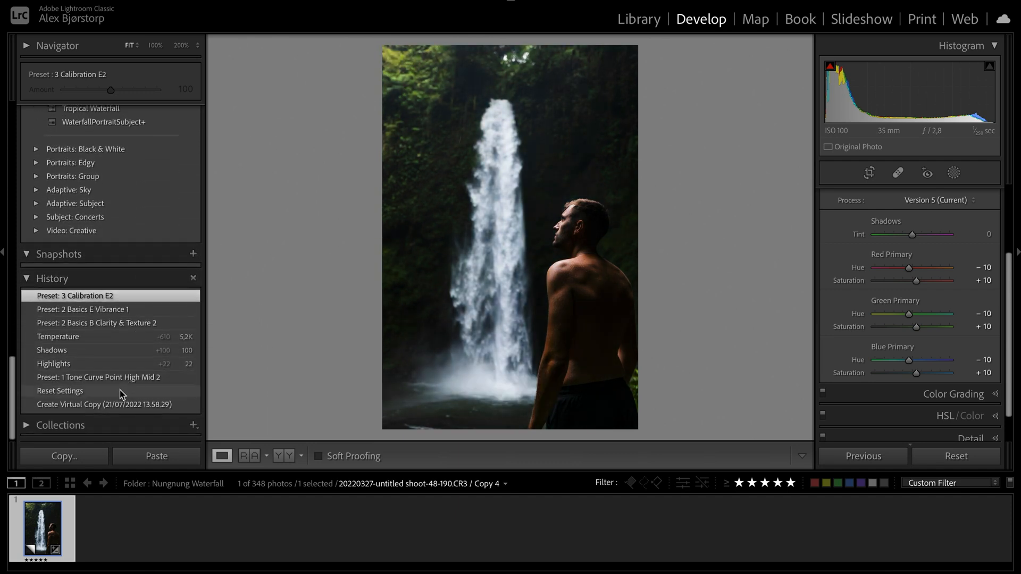
click(60, 391)
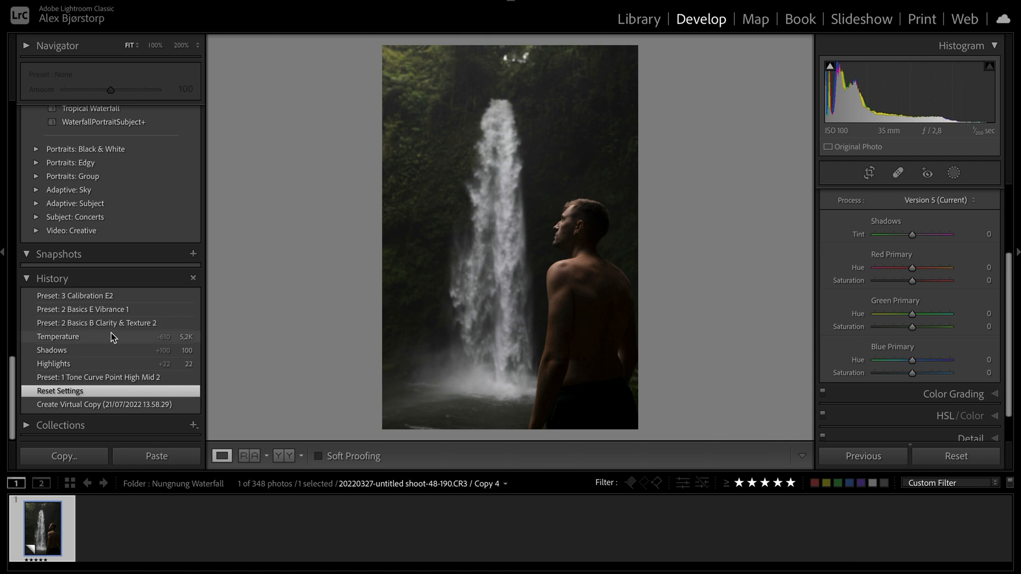
click(75, 295)
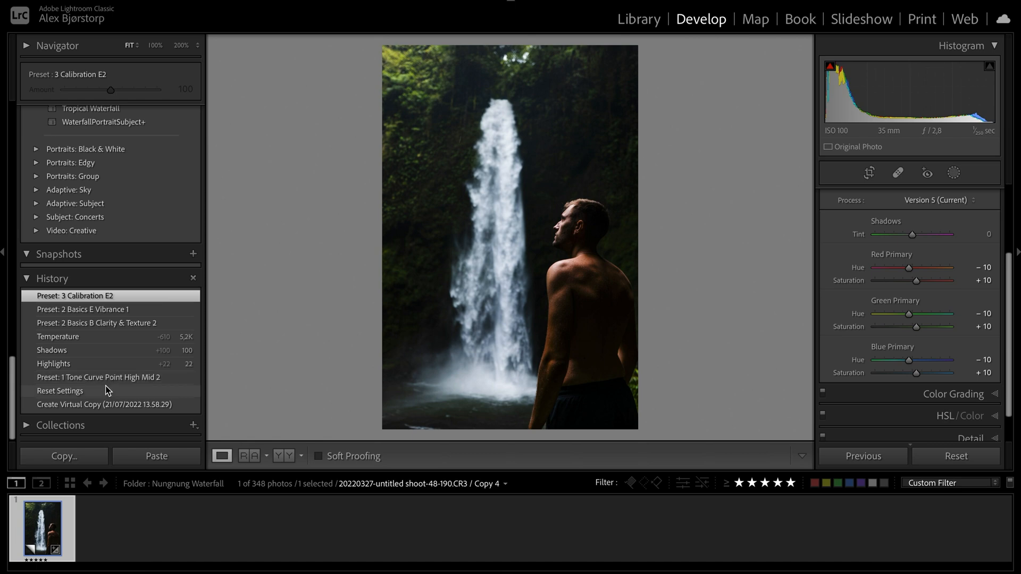
click(60, 391)
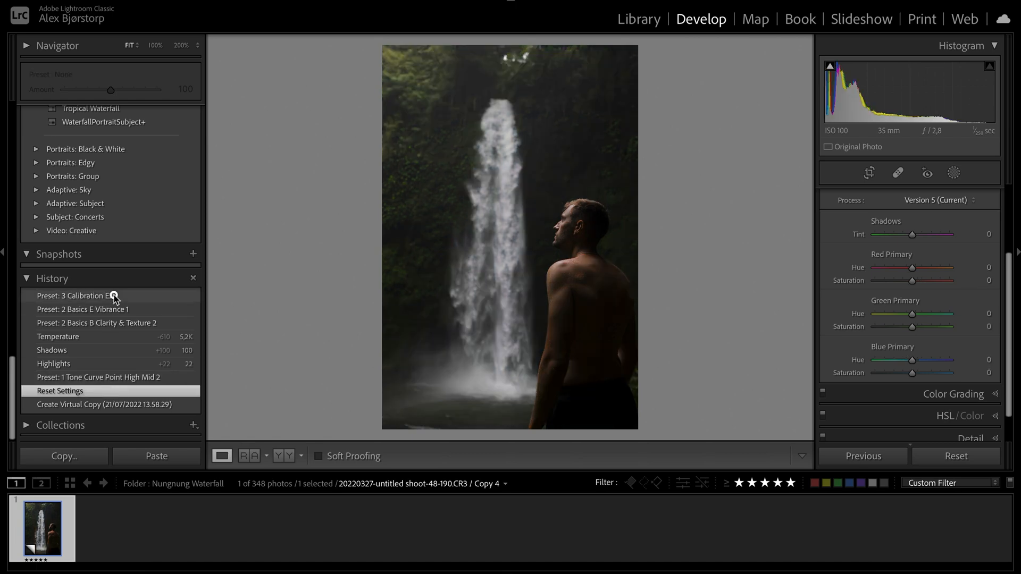
click(76, 295)
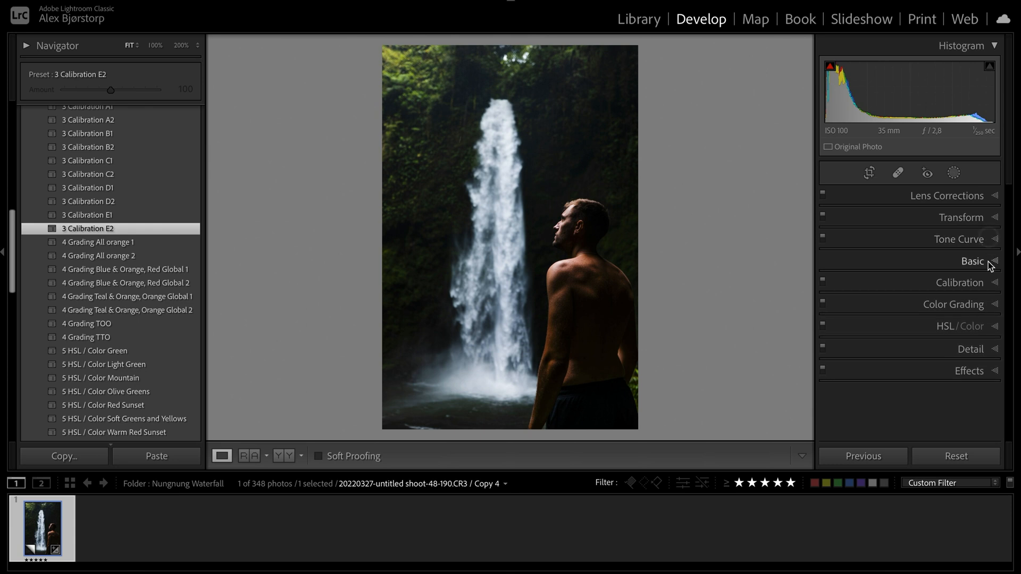
Step: Expand Color Grading, apply 4 Grading All orange 1 and inspect its colour wheels
click(953, 304)
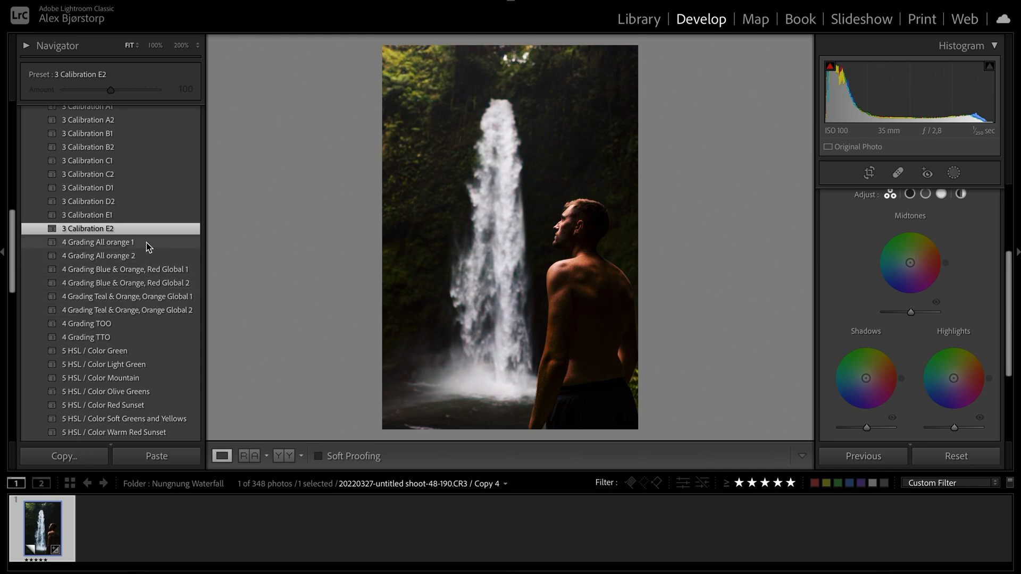
click(98, 242)
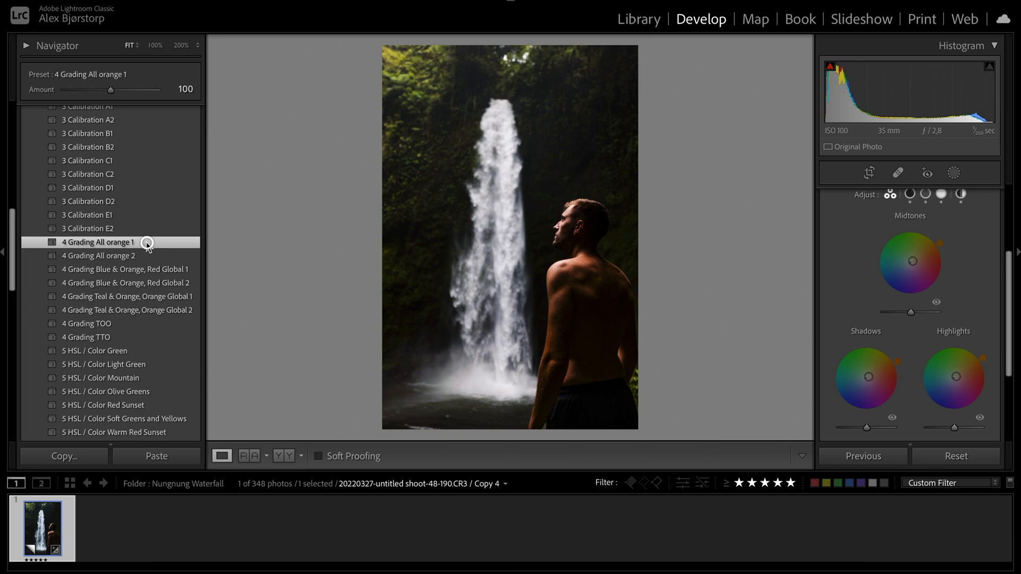
click(940, 194)
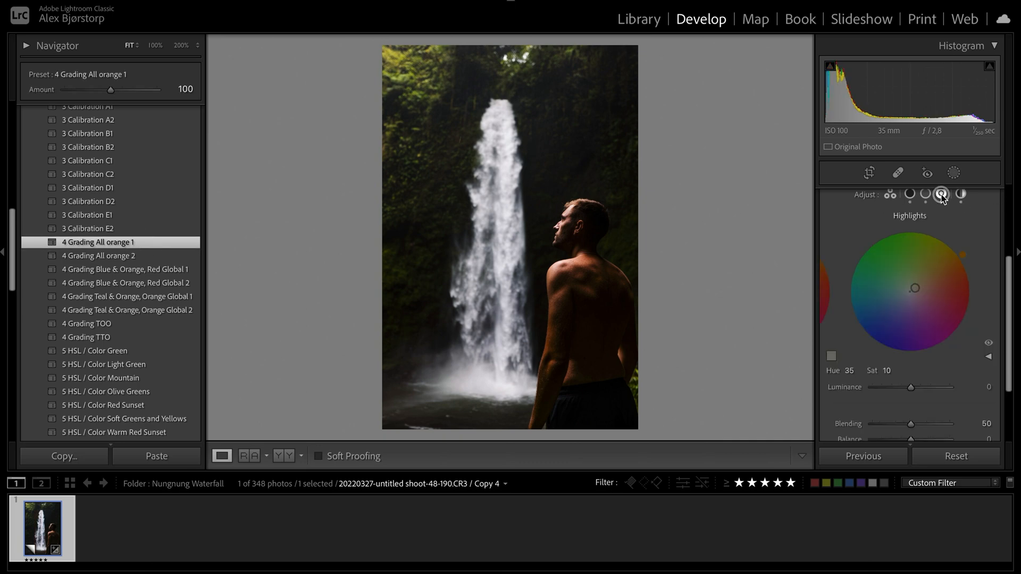
click(959, 194)
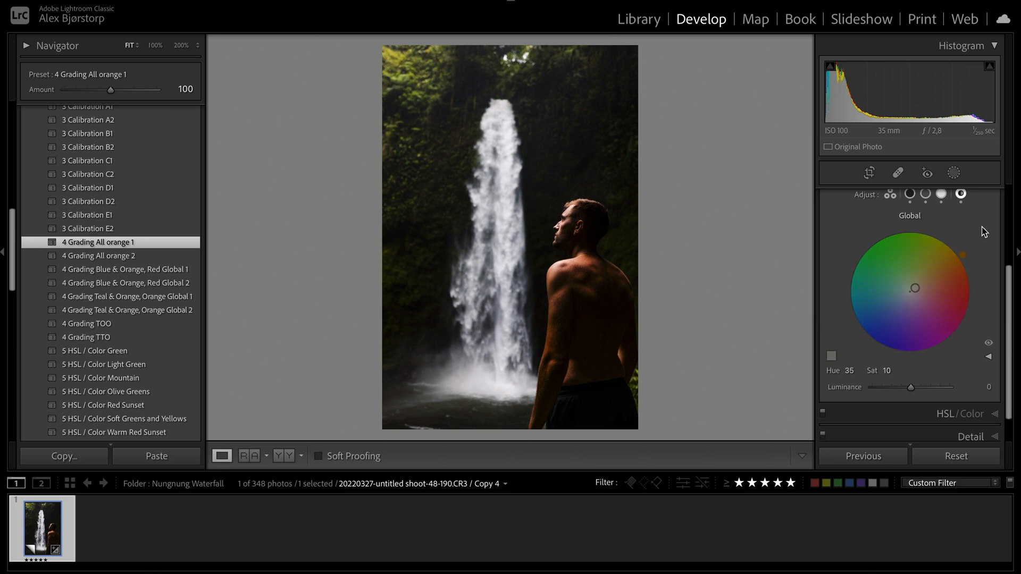
click(911, 194)
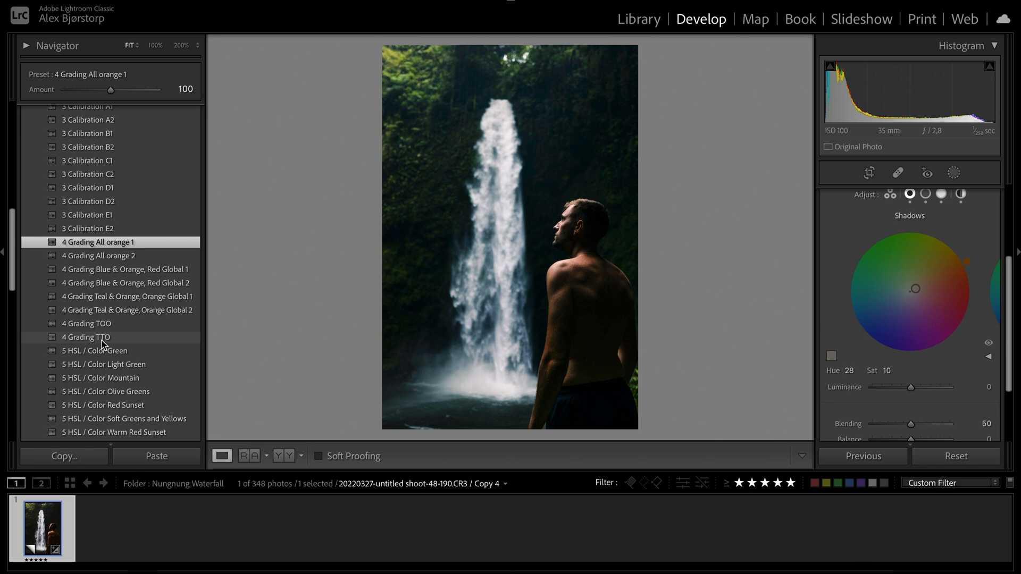
mouse_move(131, 343)
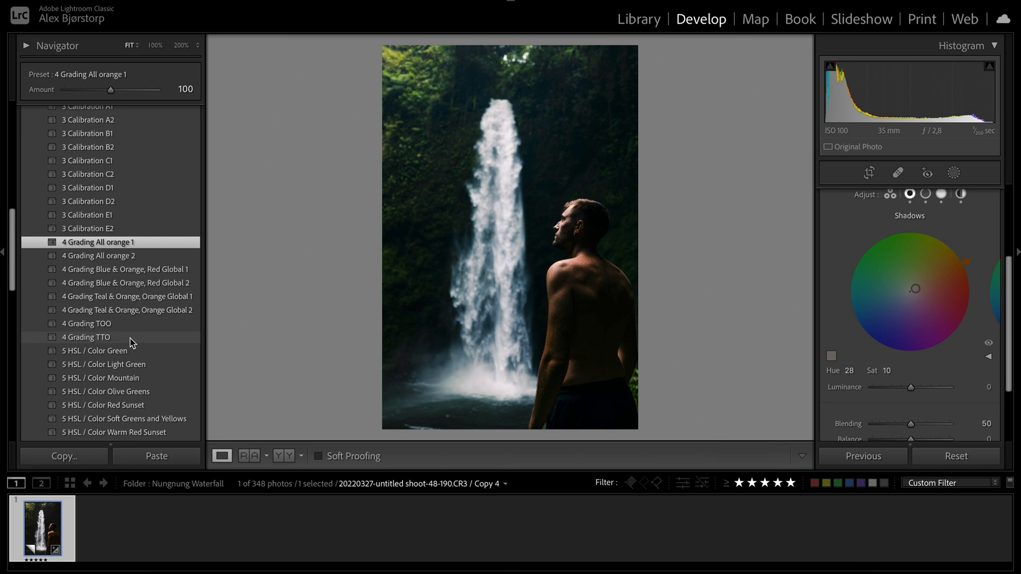
Step: Apply the 4 Grading TTO preset and check its midtones, highlights and global wheels
click(85, 337)
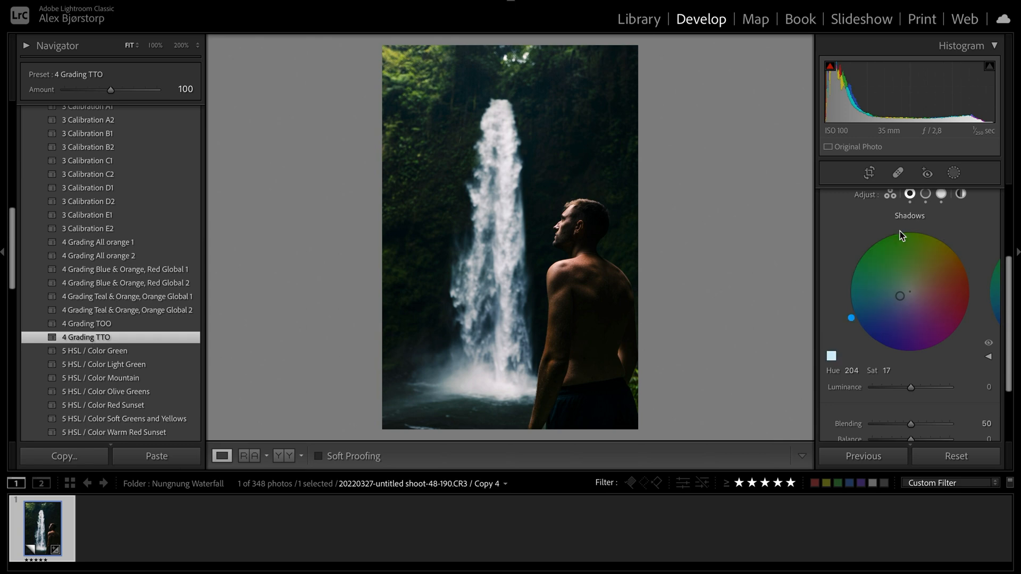
click(925, 194)
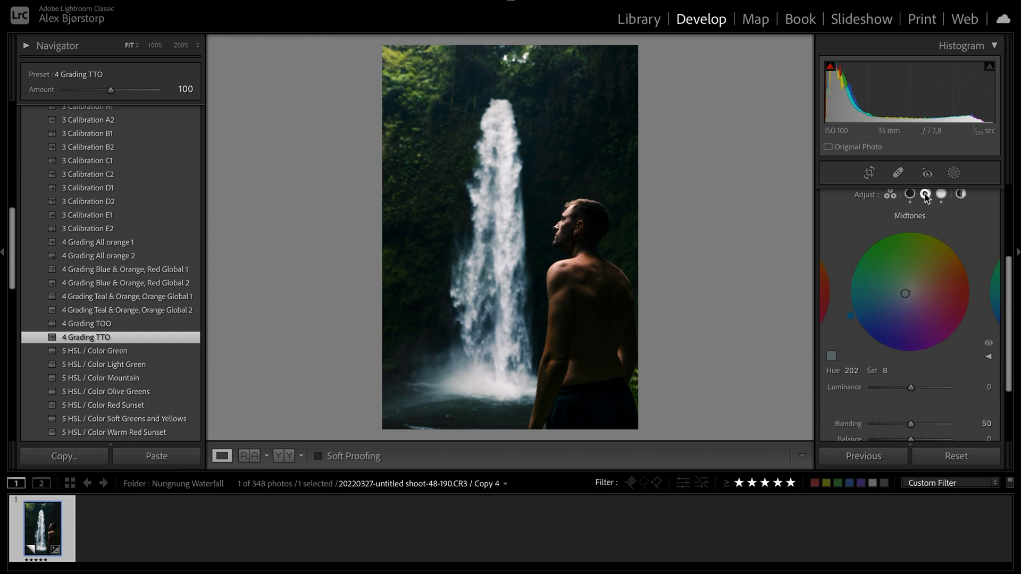
click(940, 194)
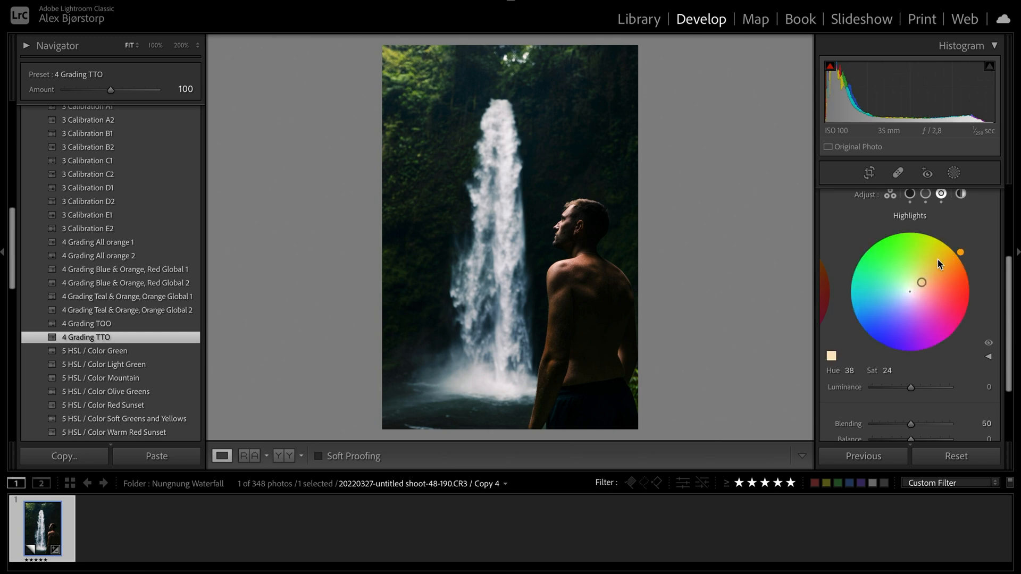
click(960, 194)
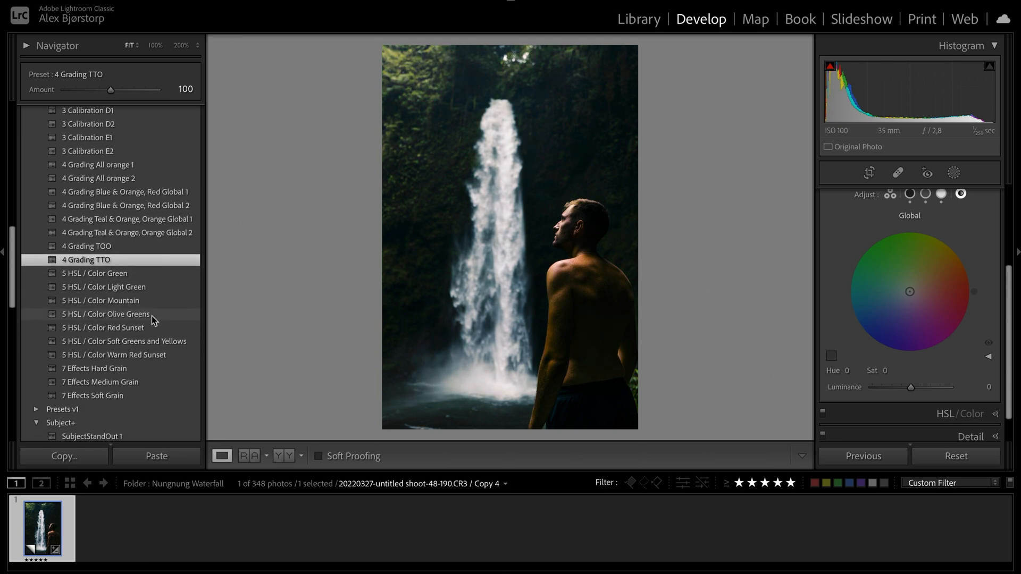
Step: Review the HSL/Color hue values, then apply the 5 HSL / Color Warm Red Sunset preset
click(952, 304)
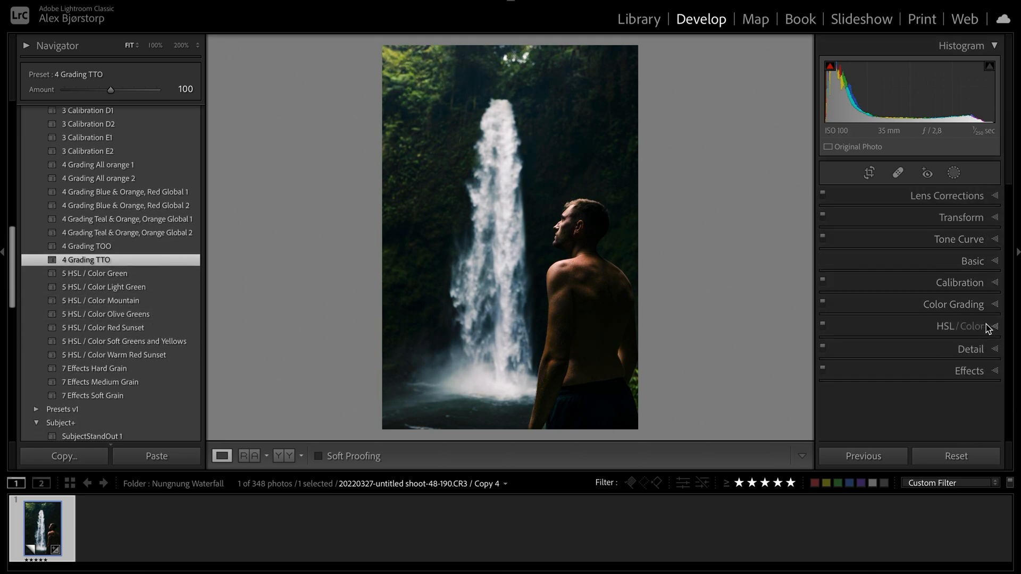
click(969, 325)
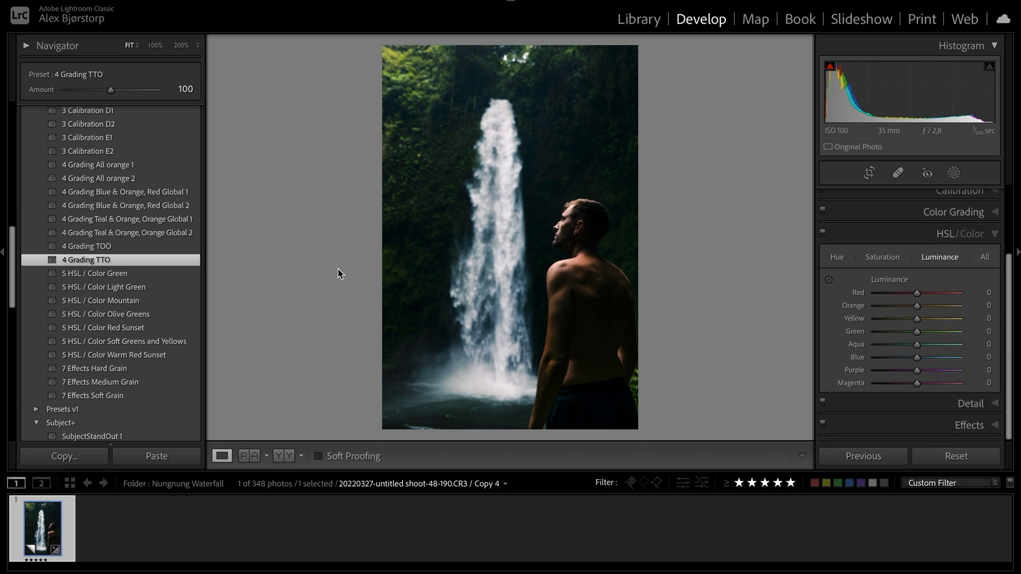
click(836, 256)
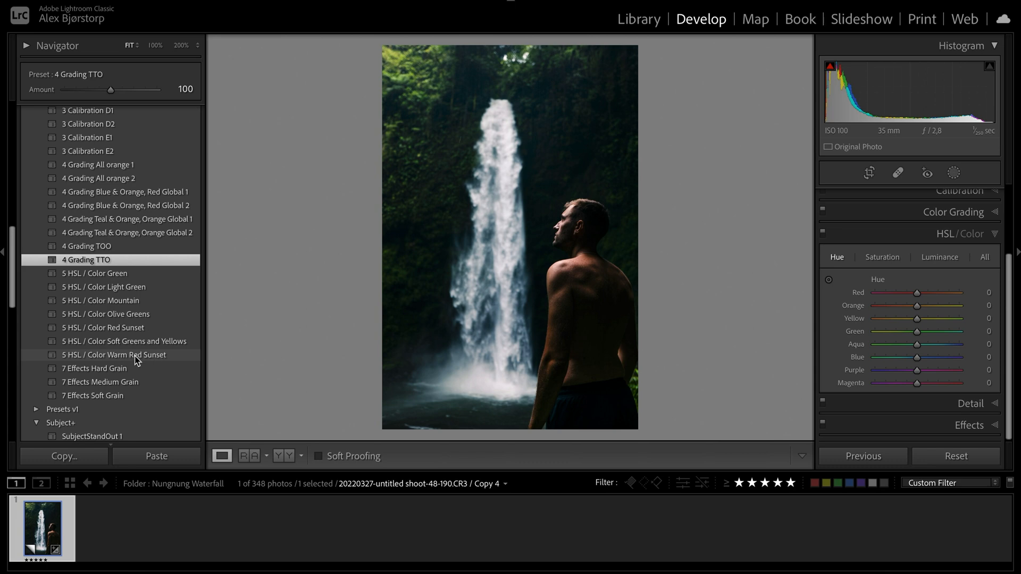
click(114, 354)
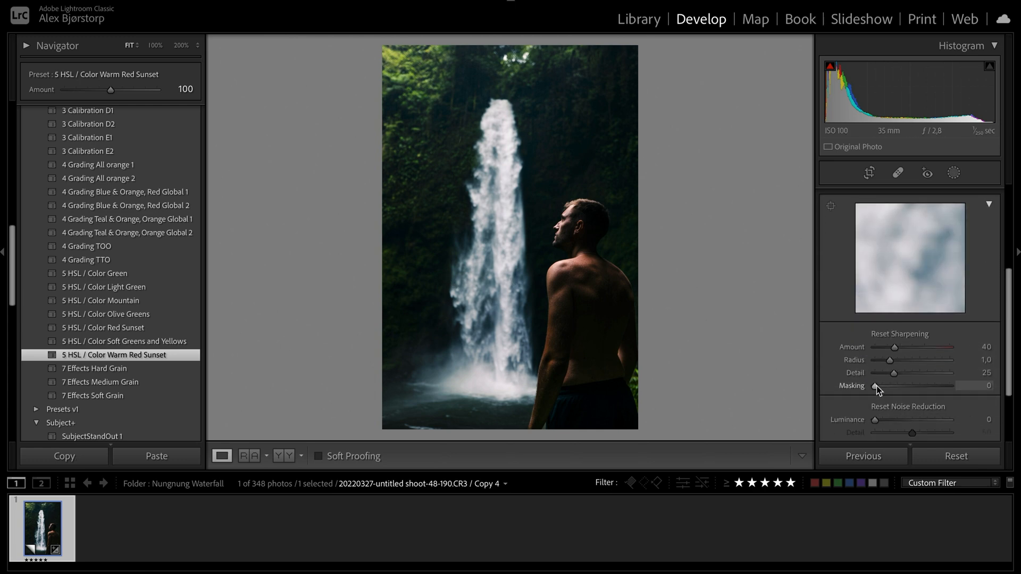
Step: Set Sharpening Masking to 88 and raise Amount to about 126
drag(876, 386, 927, 386)
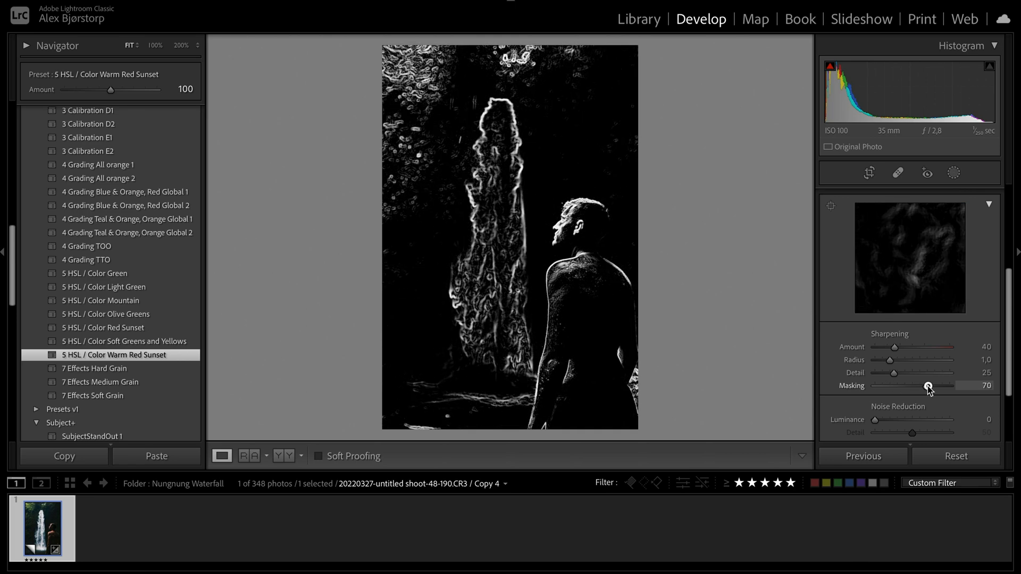
drag(929, 385, 940, 386)
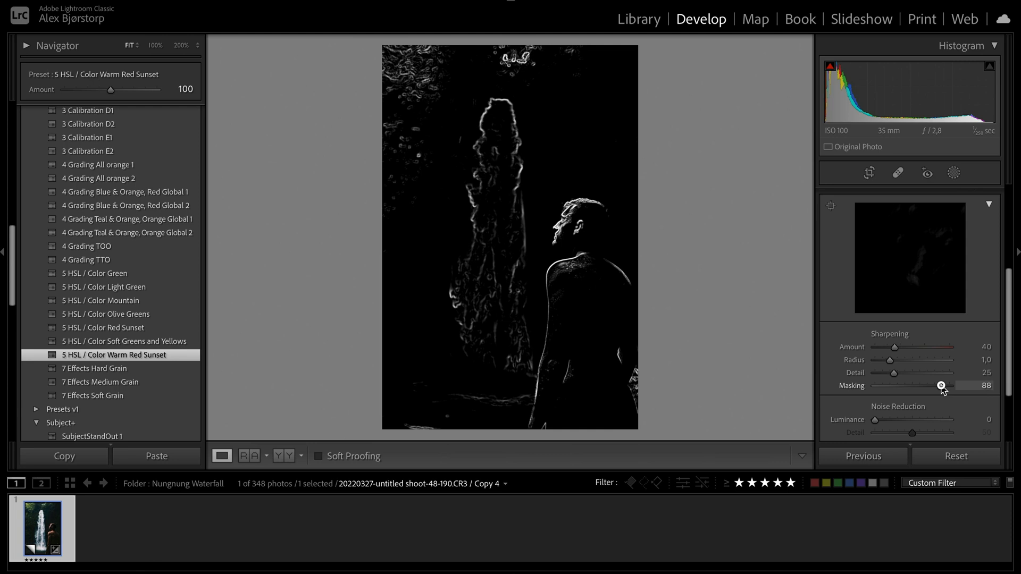
drag(895, 346, 938, 346)
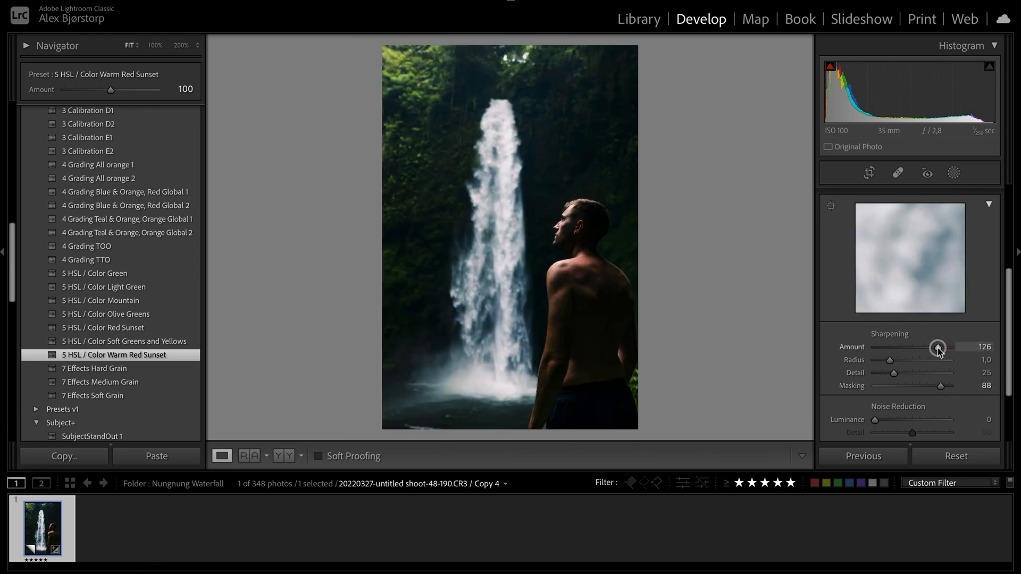
mouse_move(698, 287)
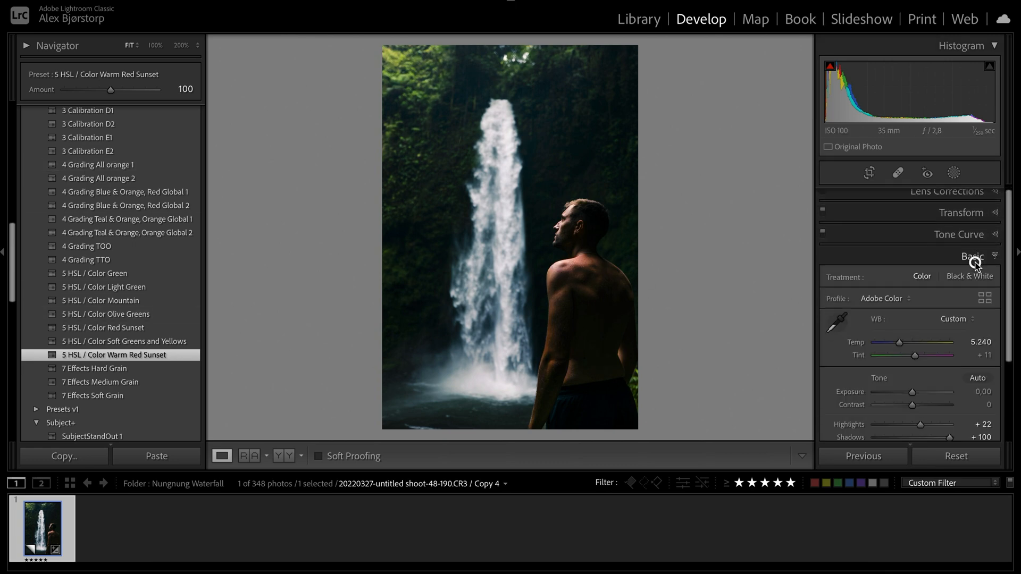
click(972, 256)
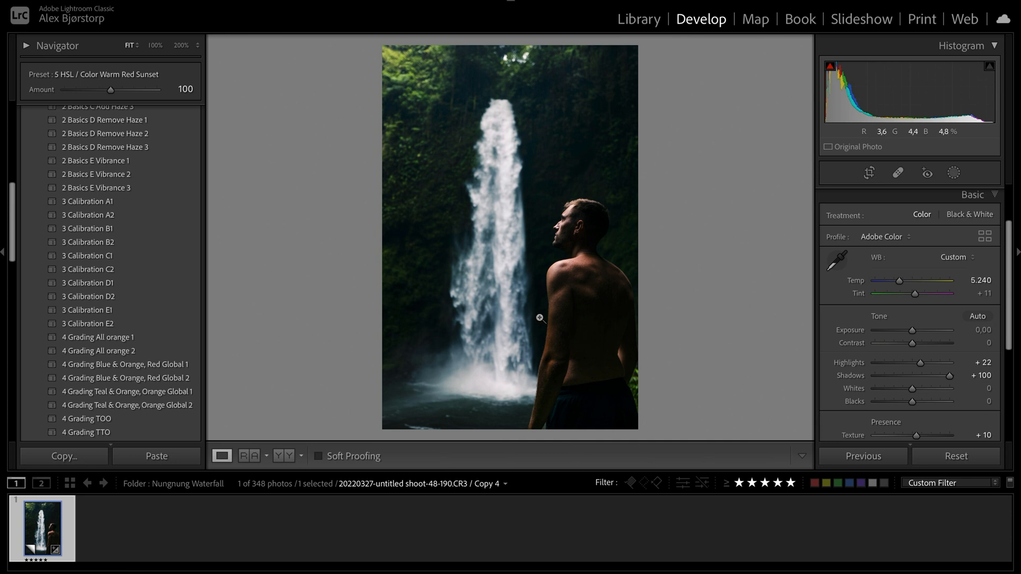
mouse_move(425, 276)
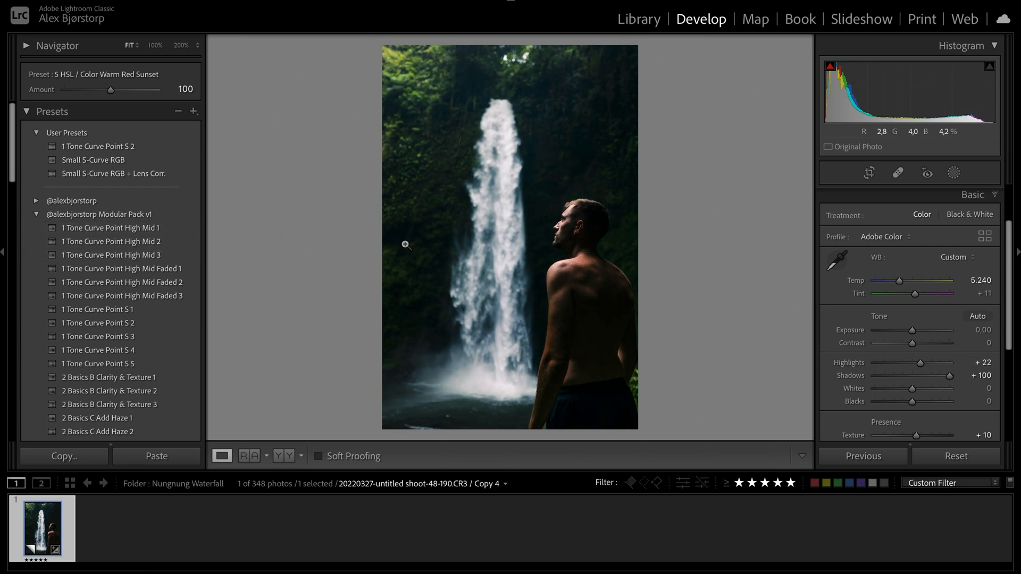
mouse_move(285, 330)
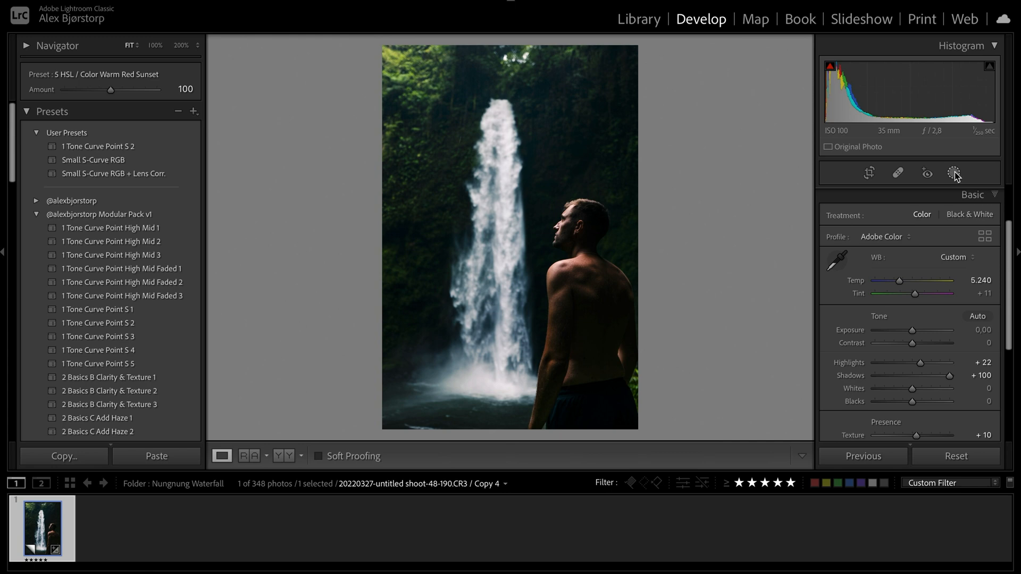
Step: Create a Select Subject mask on the man with Shadows +20 and Highlights +34
click(953, 172)
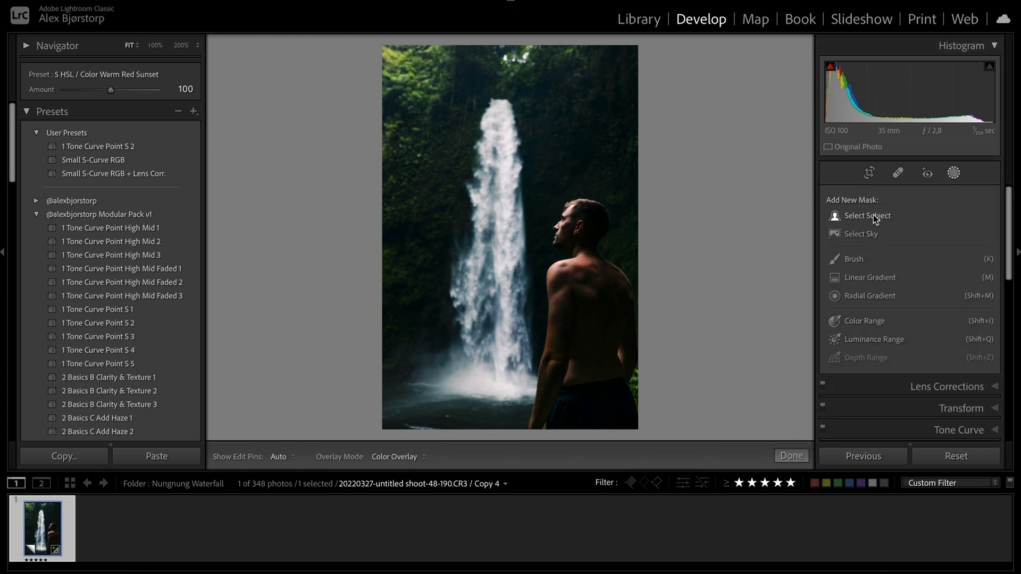
click(866, 215)
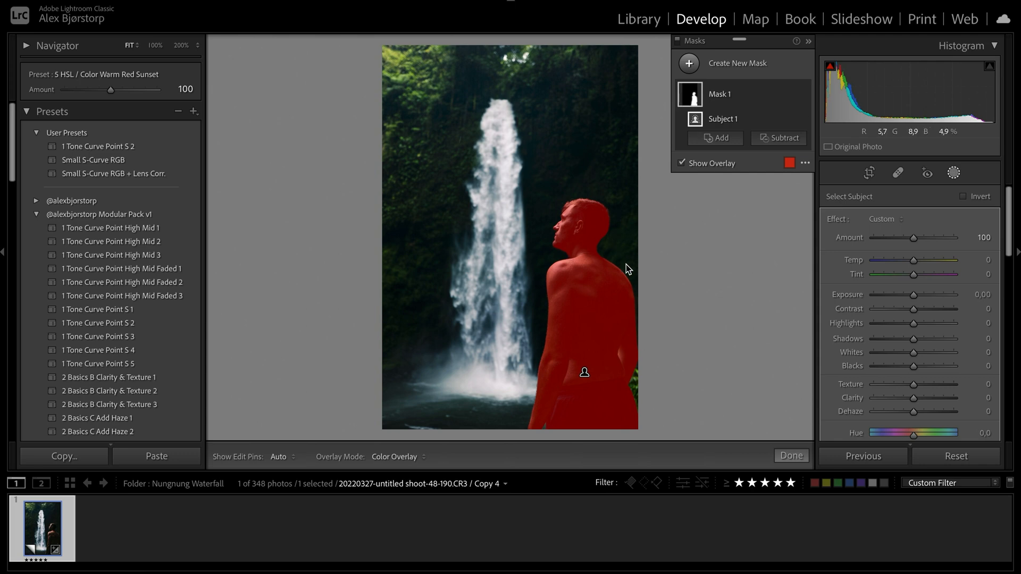
drag(914, 339, 921, 339)
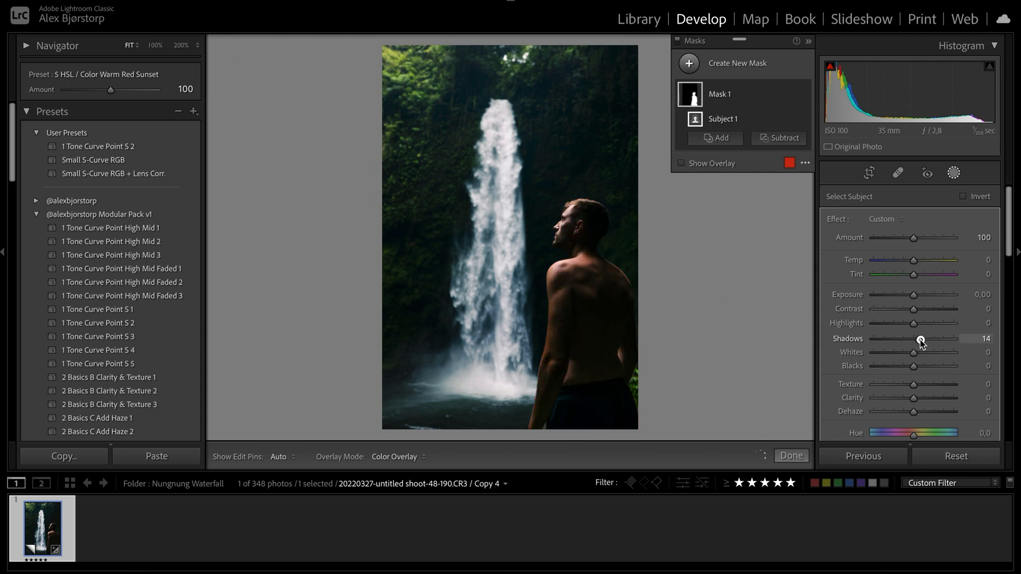
drag(921, 338, 922, 338)
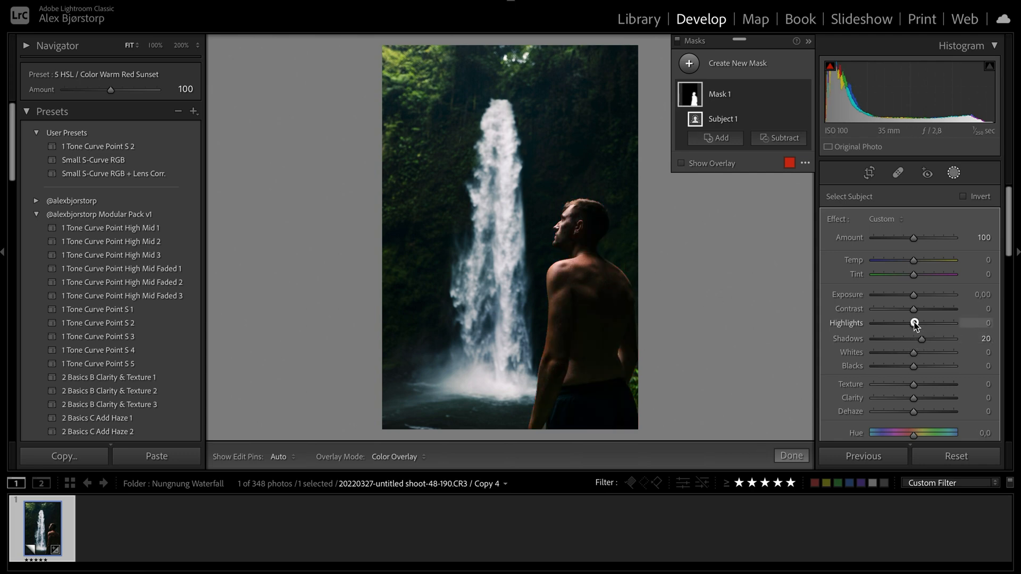
drag(914, 322, 927, 322)
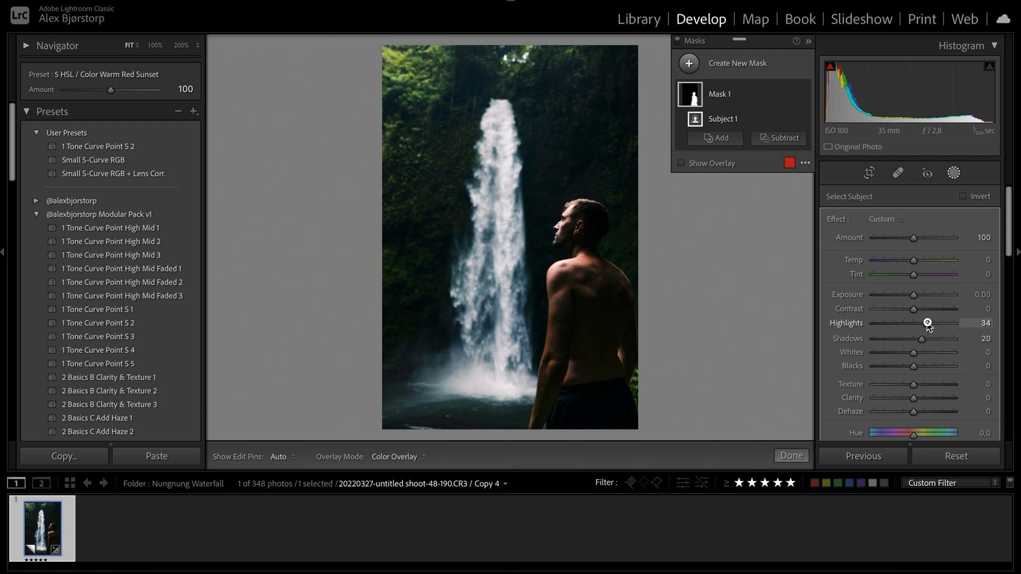
mouse_move(913, 400)
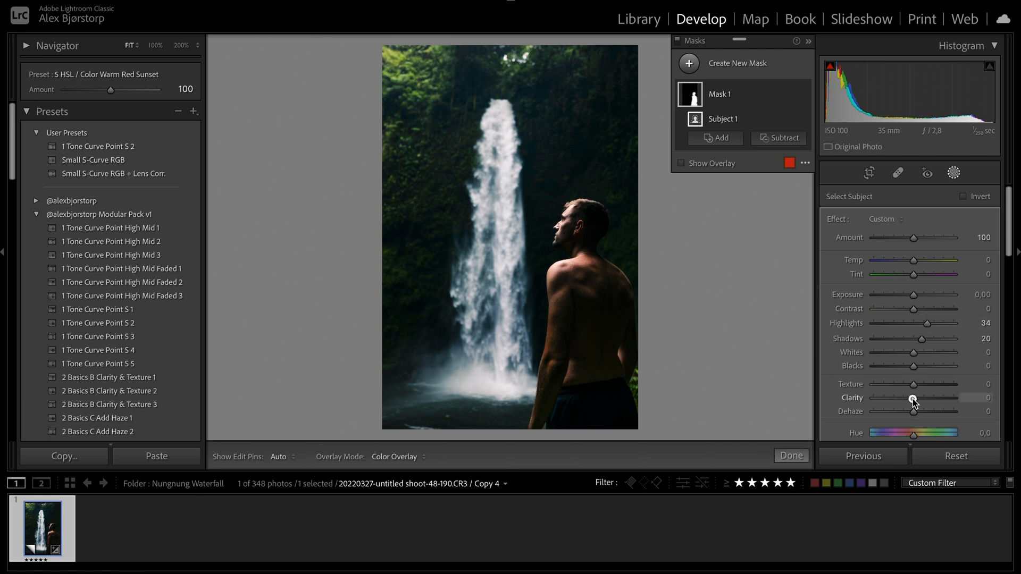
Step: On the subject mask set Clarity +8, Texture +8 and Contrast −11
drag(913, 400, 916, 400)
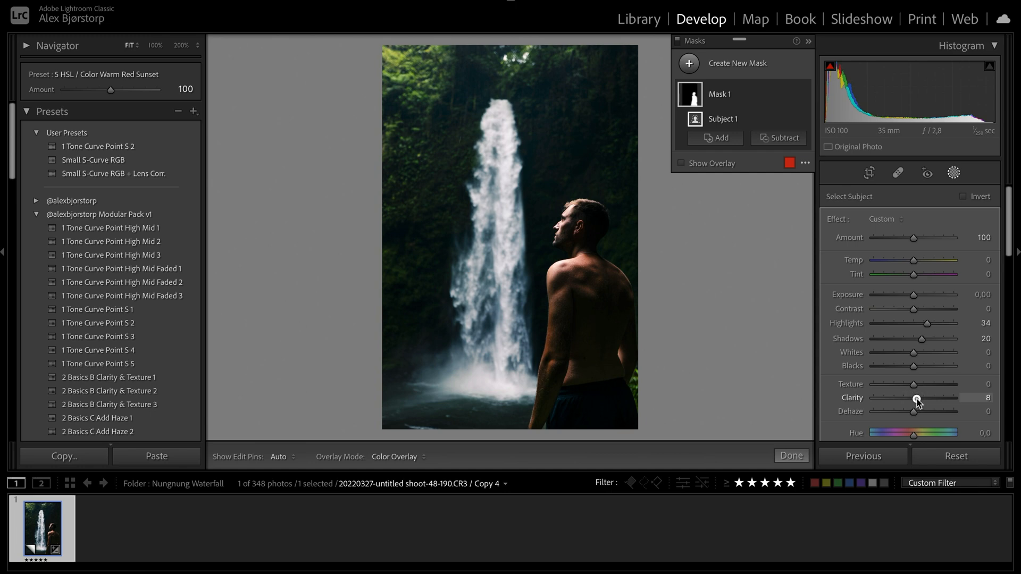
drag(916, 398, 918, 384)
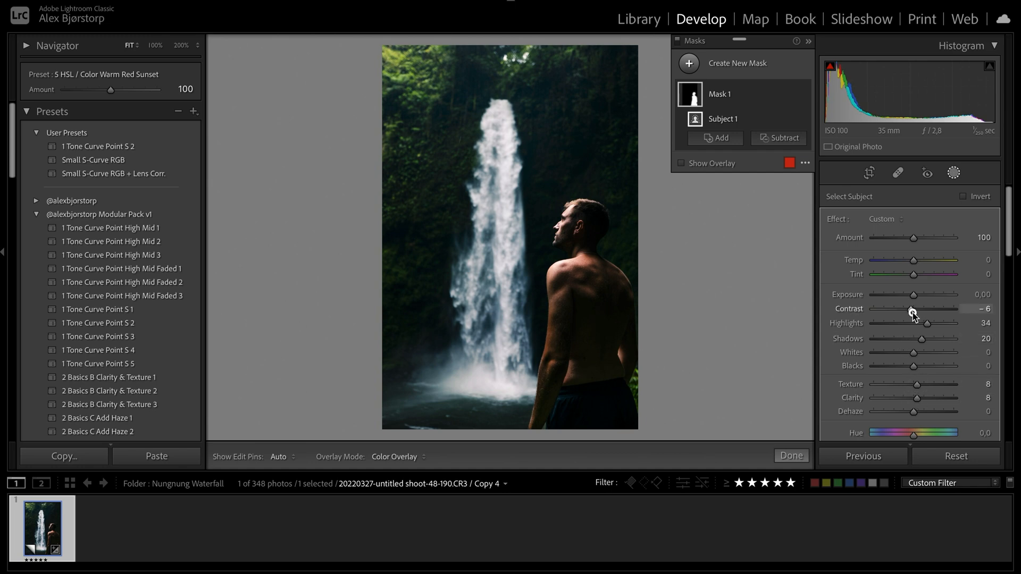
drag(912, 312, 909, 312)
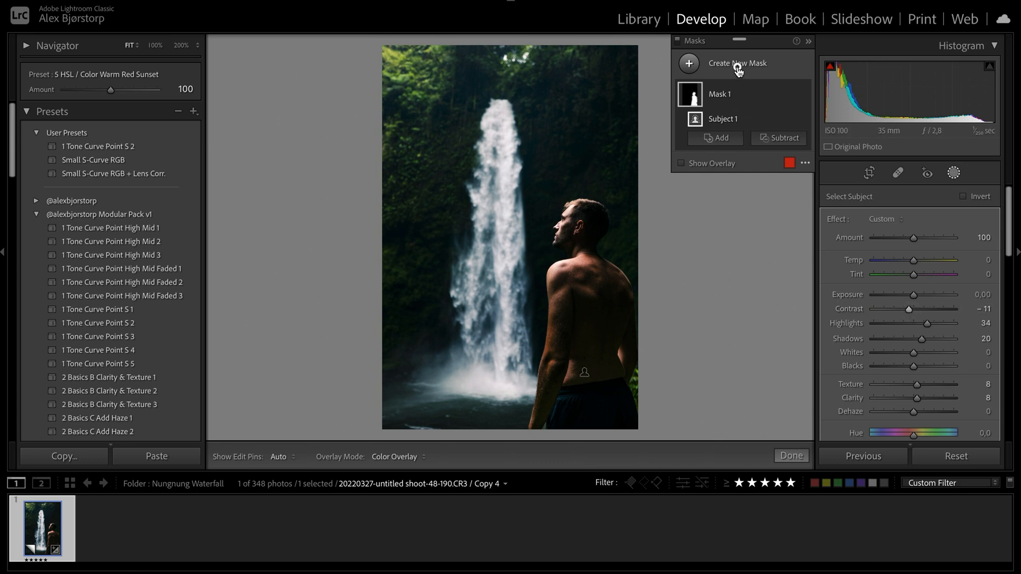
Step: Add a new Brush mask painted over the waterfall from top to base and its misty pool
click(736, 63)
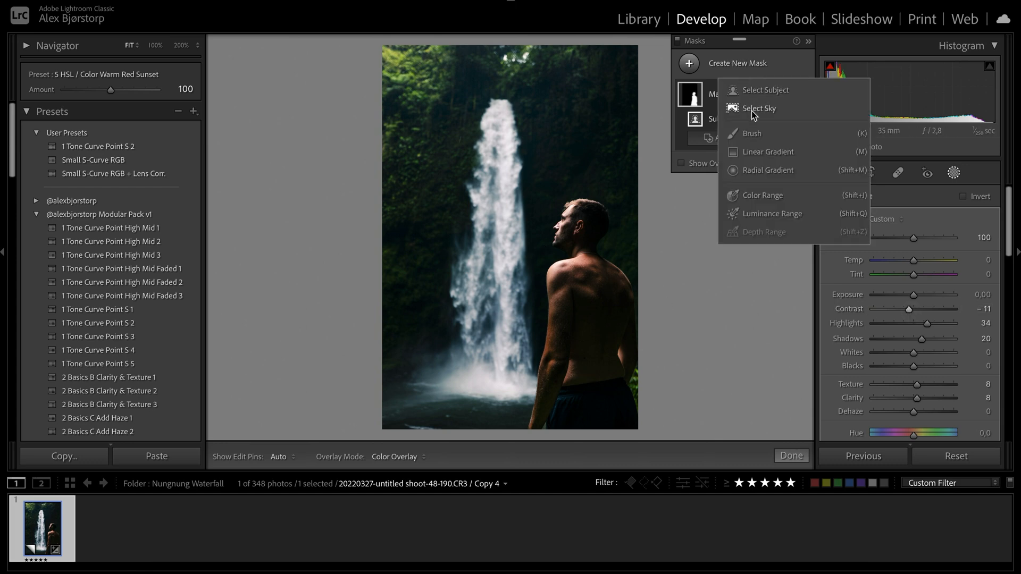
click(752, 134)
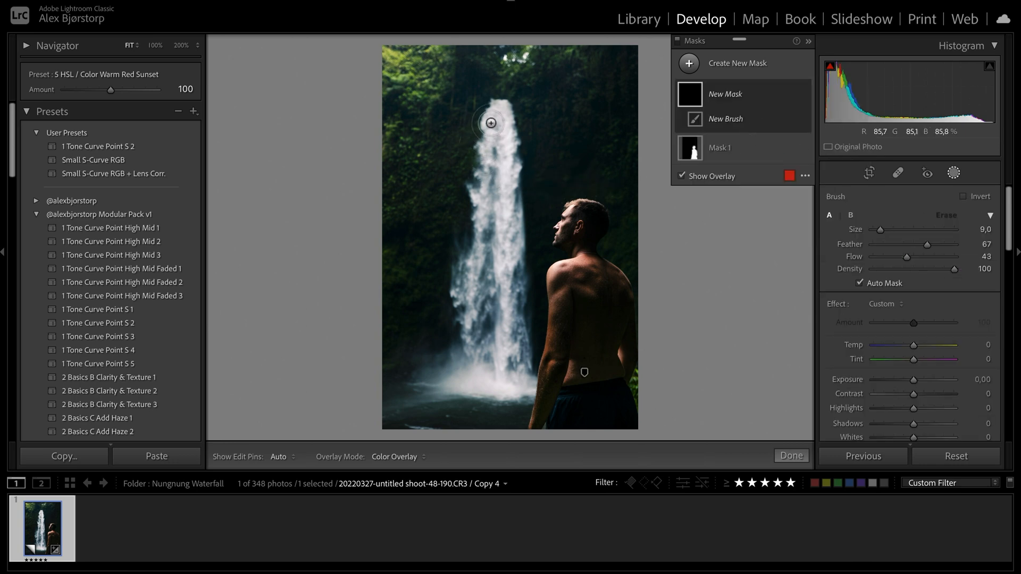
drag(491, 122, 483, 169)
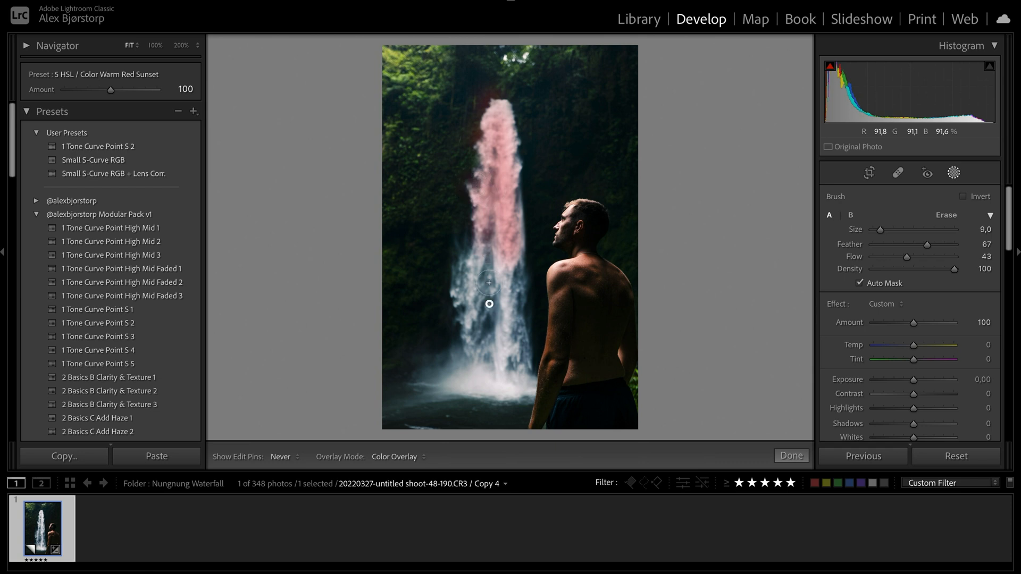
drag(488, 302, 510, 258)
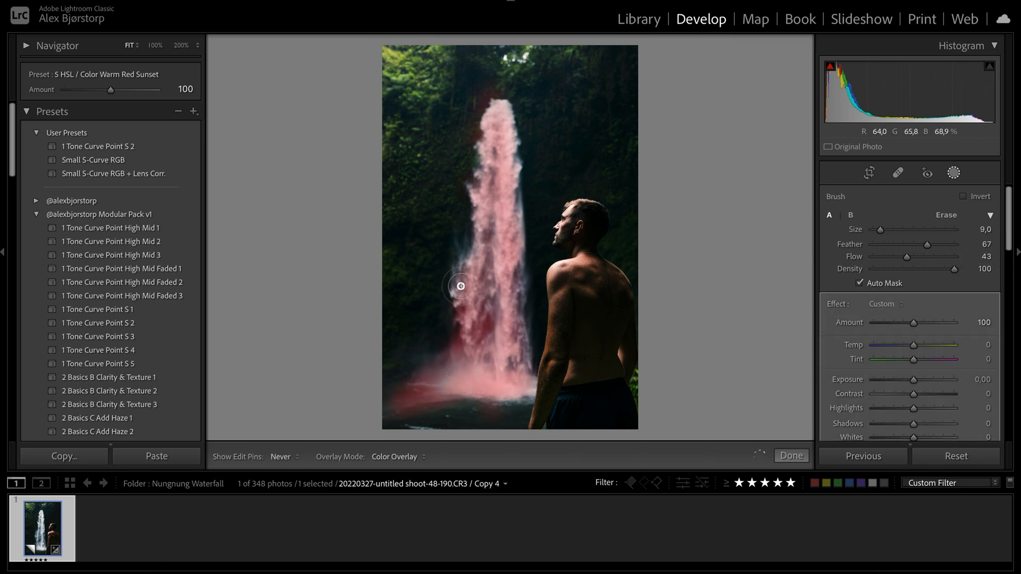
drag(461, 286, 511, 178)
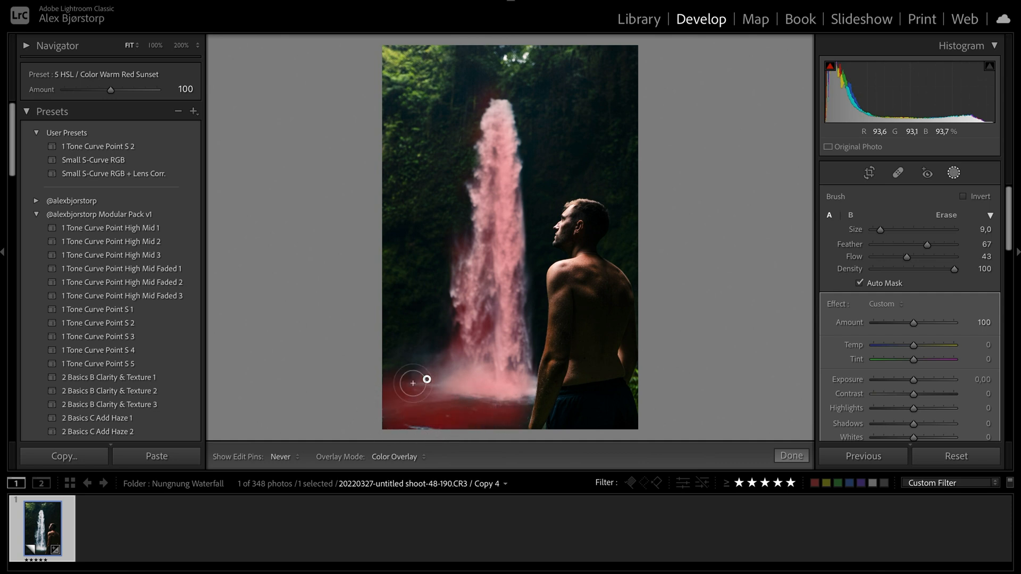
drag(412, 383, 462, 400)
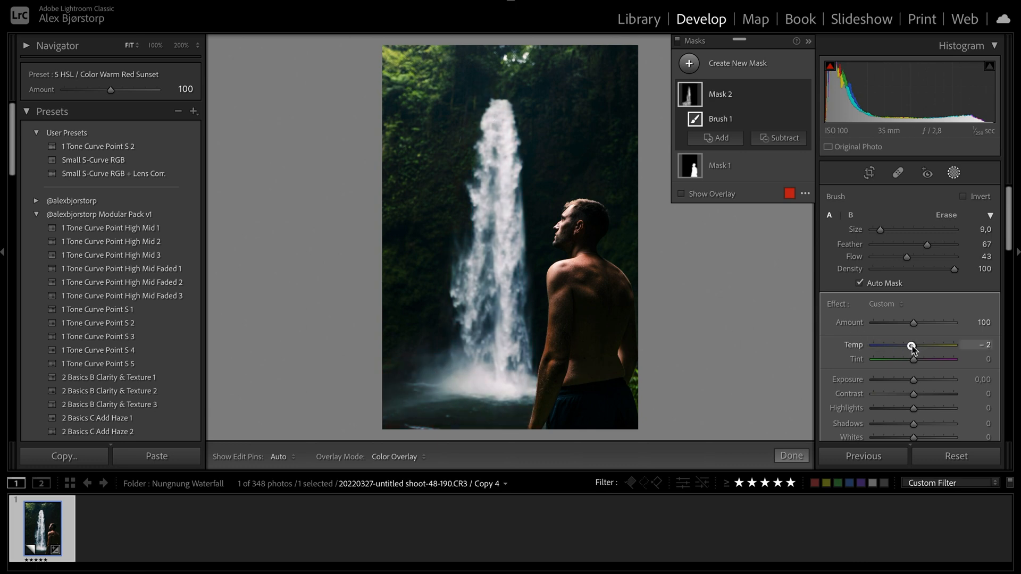
Step: Set the waterfall brush mask to Temp −13, Clarity +5, Whites −14 and Highlights +8
drag(910, 346, 906, 345)
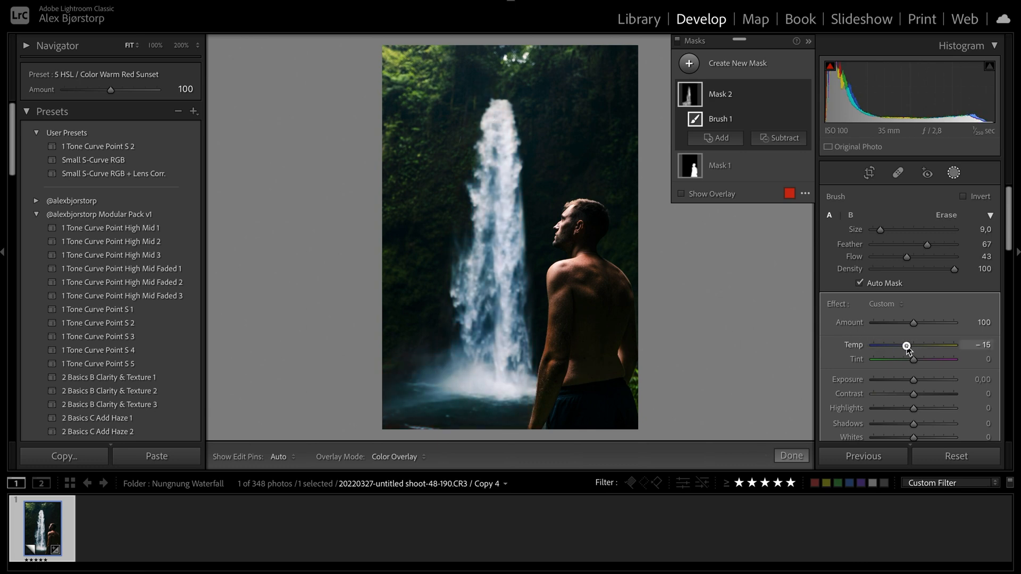
drag(905, 345, 908, 345)
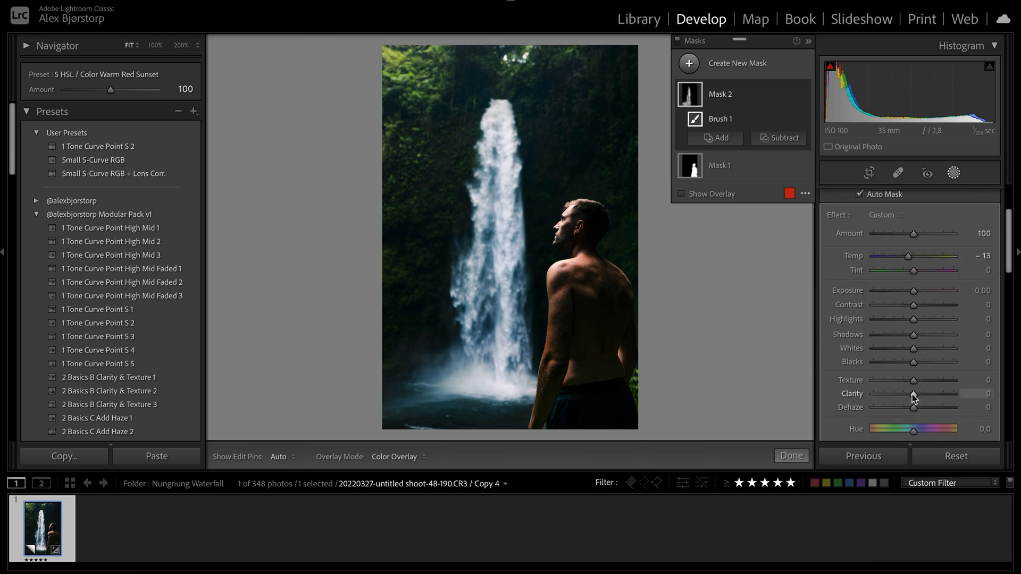
drag(913, 393, 914, 394)
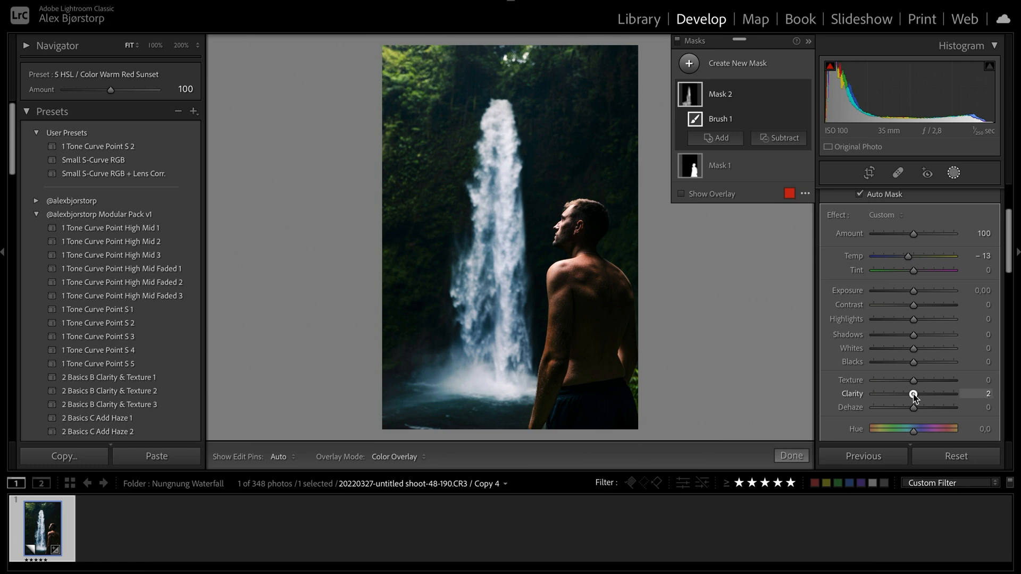
drag(912, 393, 919, 393)
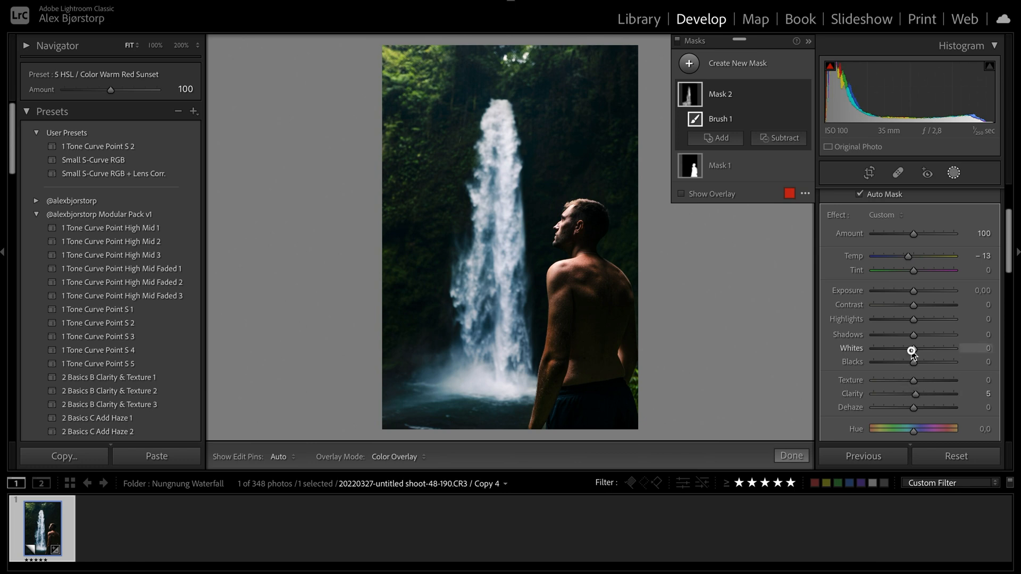
drag(911, 350, 905, 350)
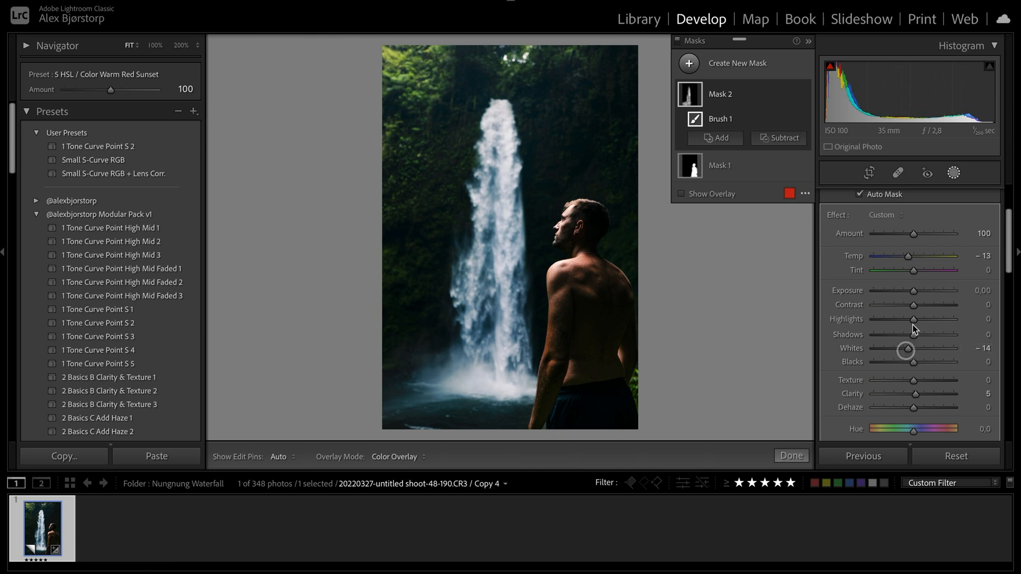
drag(905, 319, 914, 319)
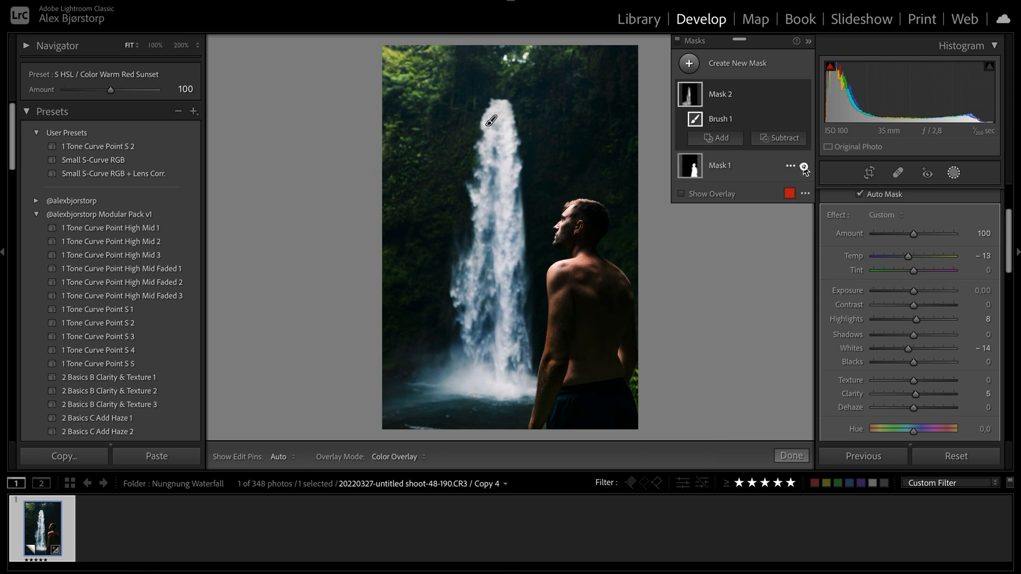
click(804, 166)
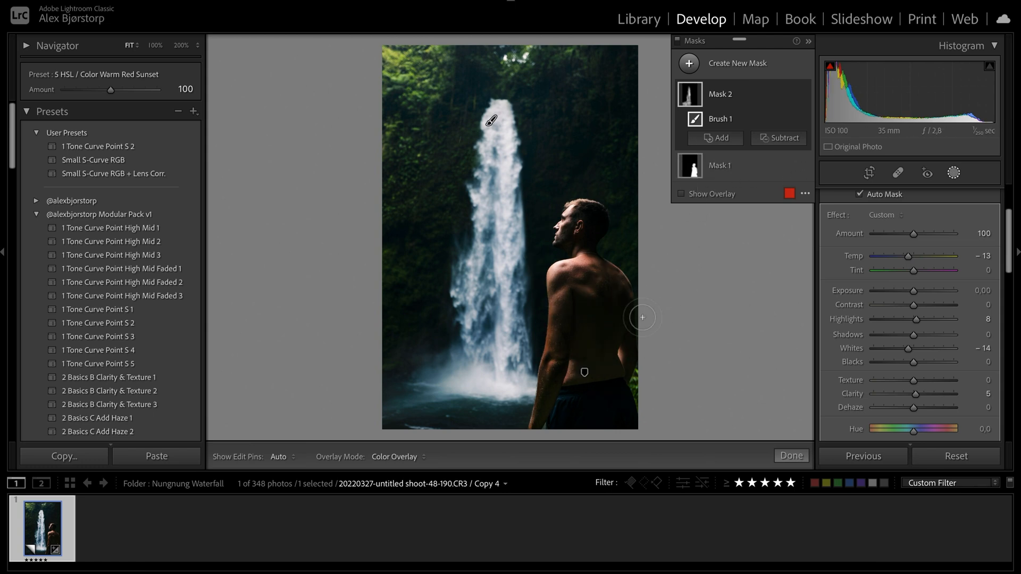
Step: Place a linear gradient mask over the photo with Highlights +52 and Dehaze −30
click(715, 138)
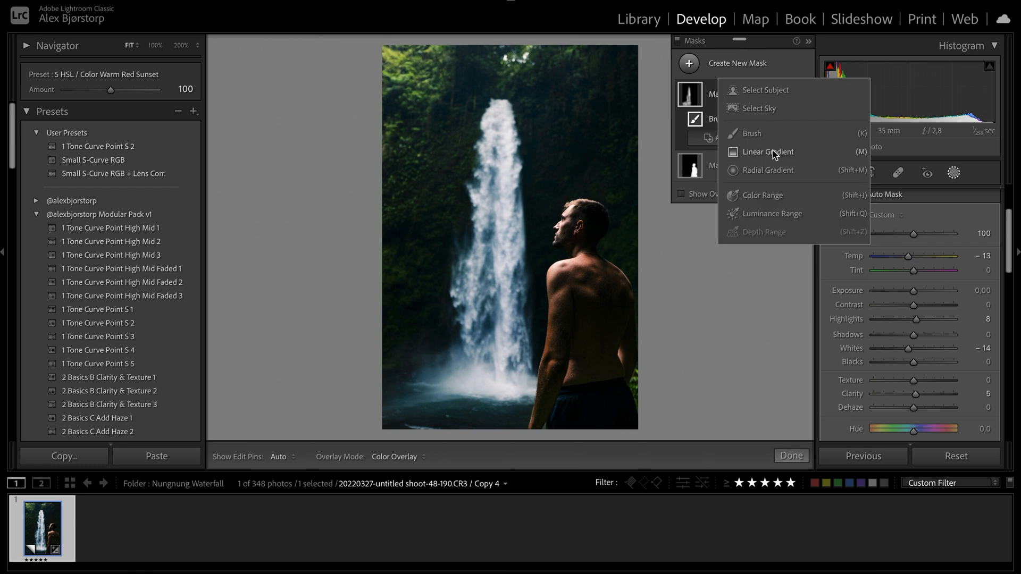
click(769, 151)
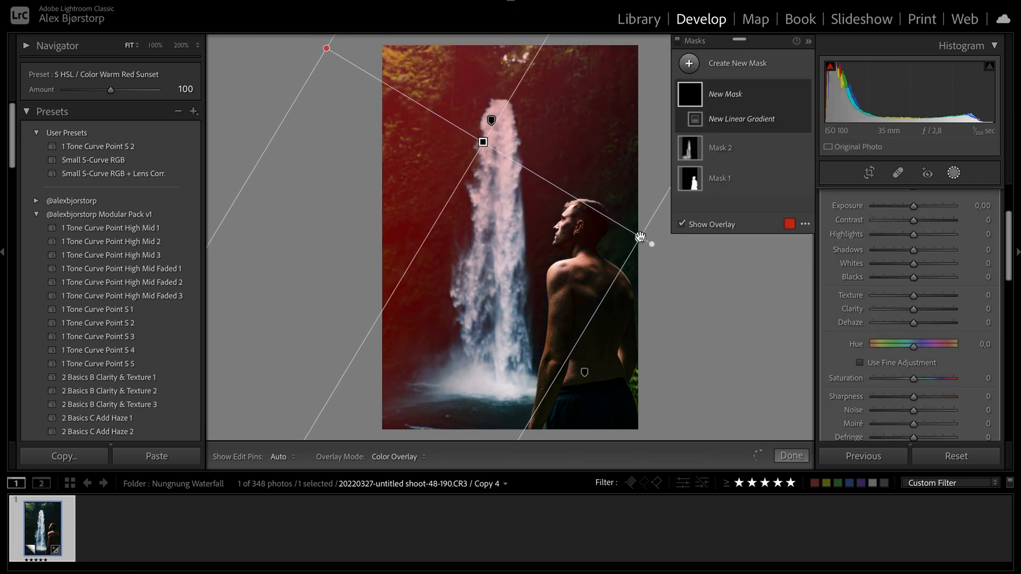
click(740, 121)
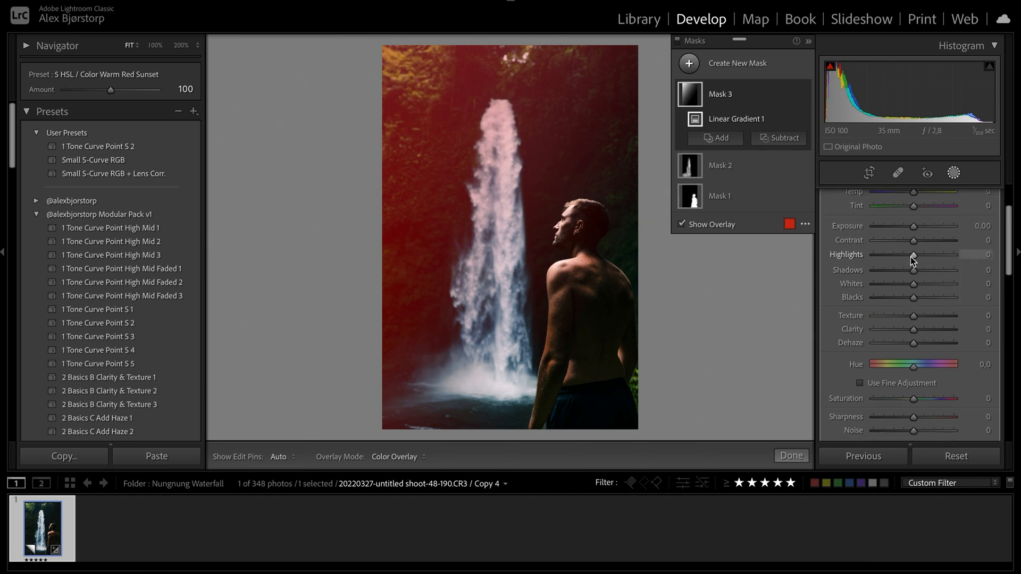
drag(913, 254, 951, 254)
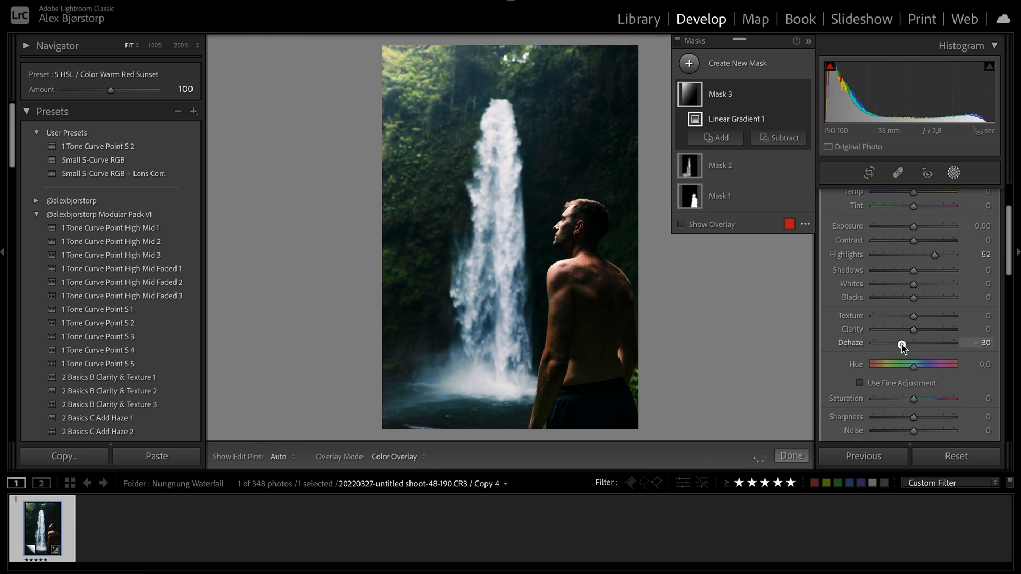
drag(902, 344, 897, 344)
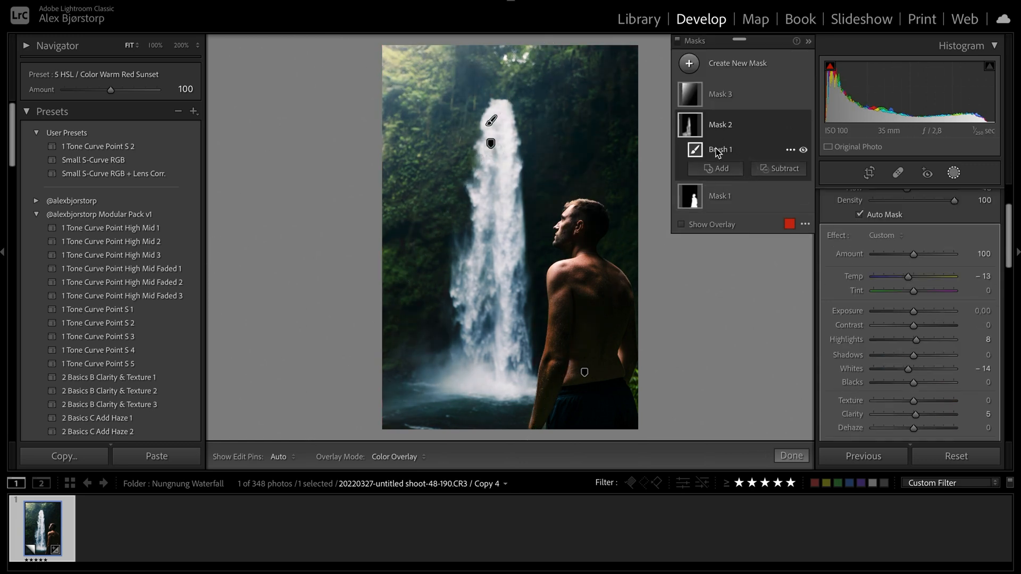
key(cmd+c)
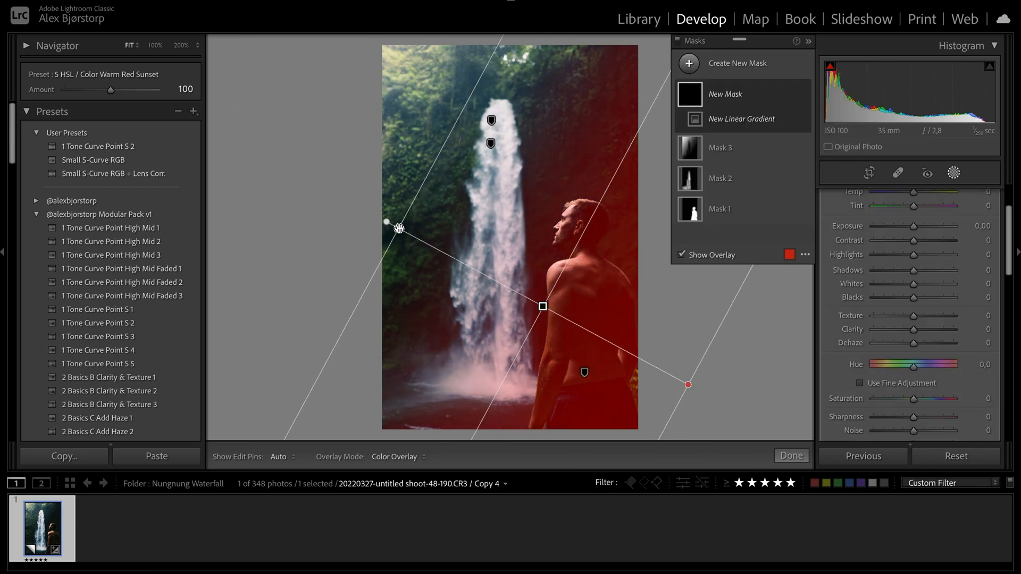
Step: Draw a lower-right gradient with the subject subtracted, darkening Shadows −46 and Highlights −22
drag(915, 270, 894, 270)
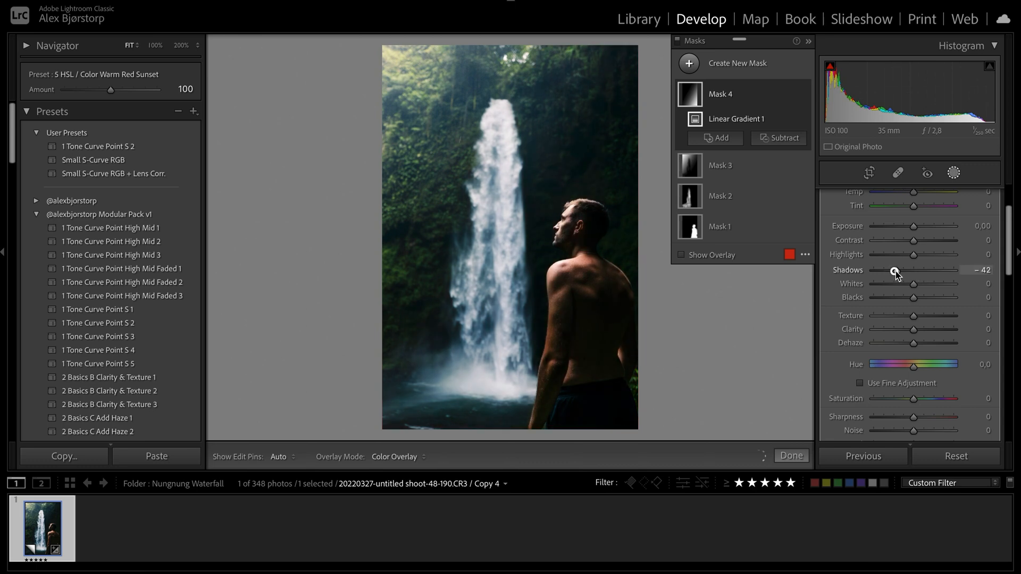
drag(895, 270, 884, 271)
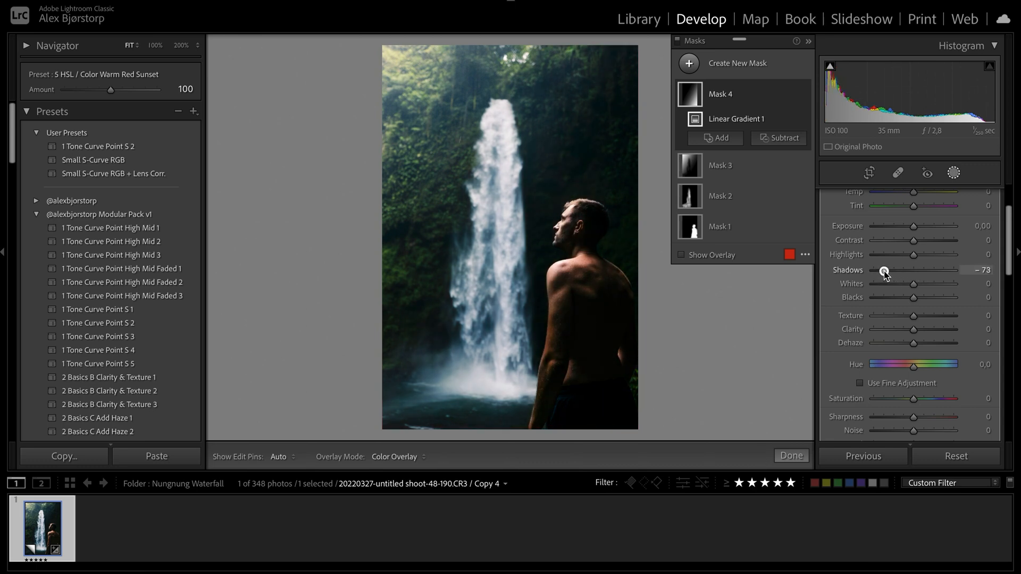
drag(914, 255, 904, 255)
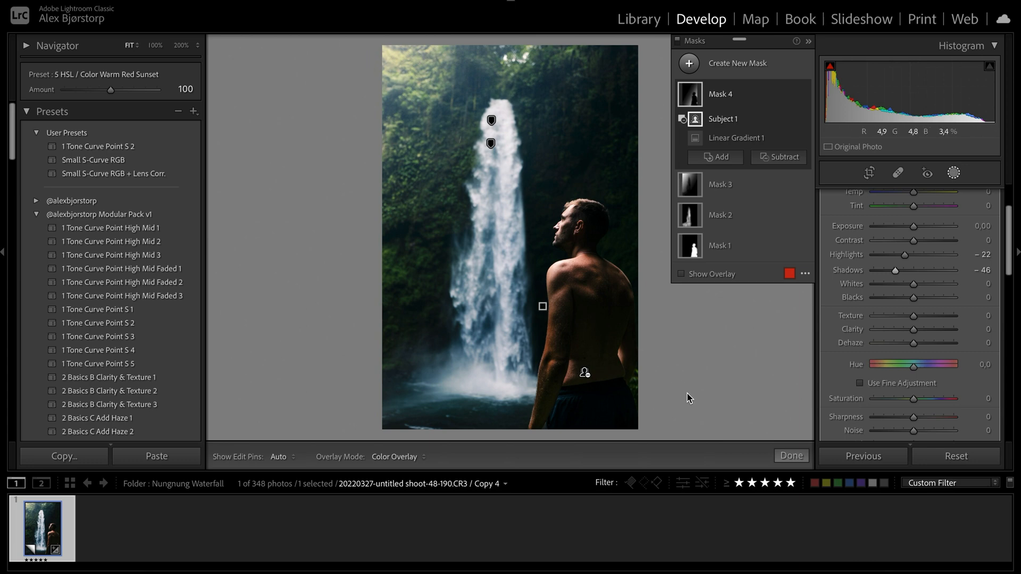
click(791, 456)
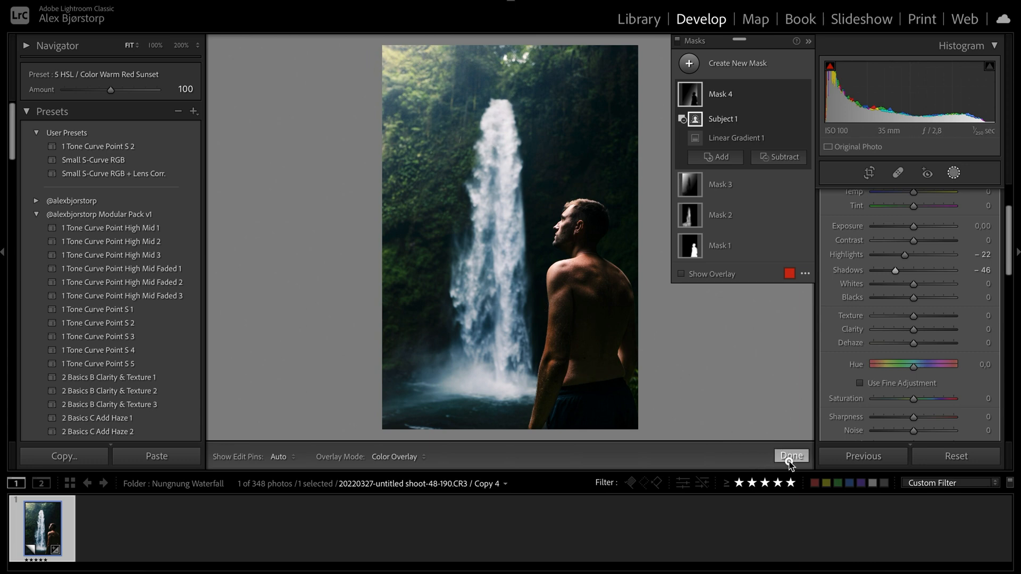
Step: Finish masking, preview the unedited reset state, then restore the full edit
click(791, 455)
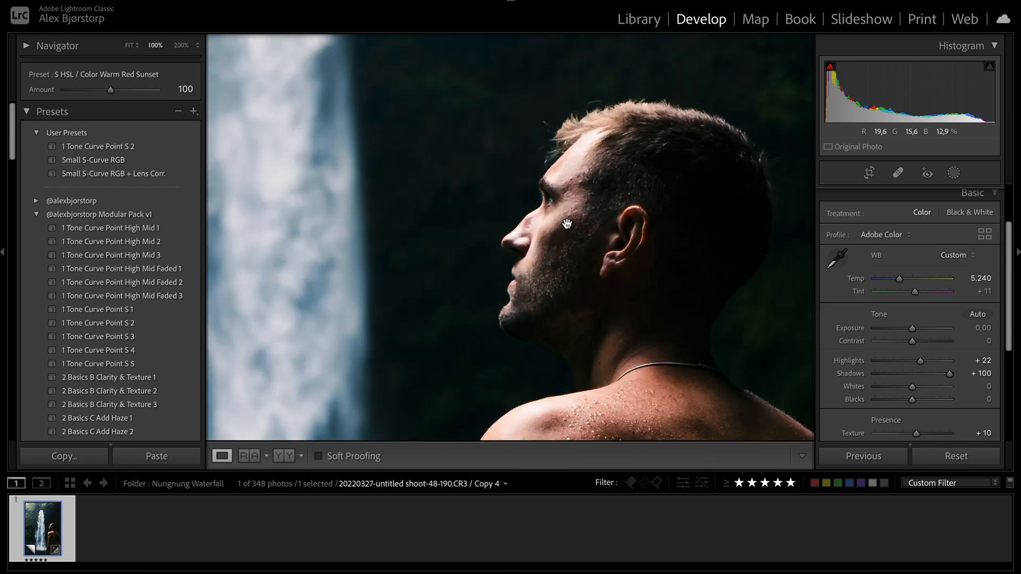
click(128, 45)
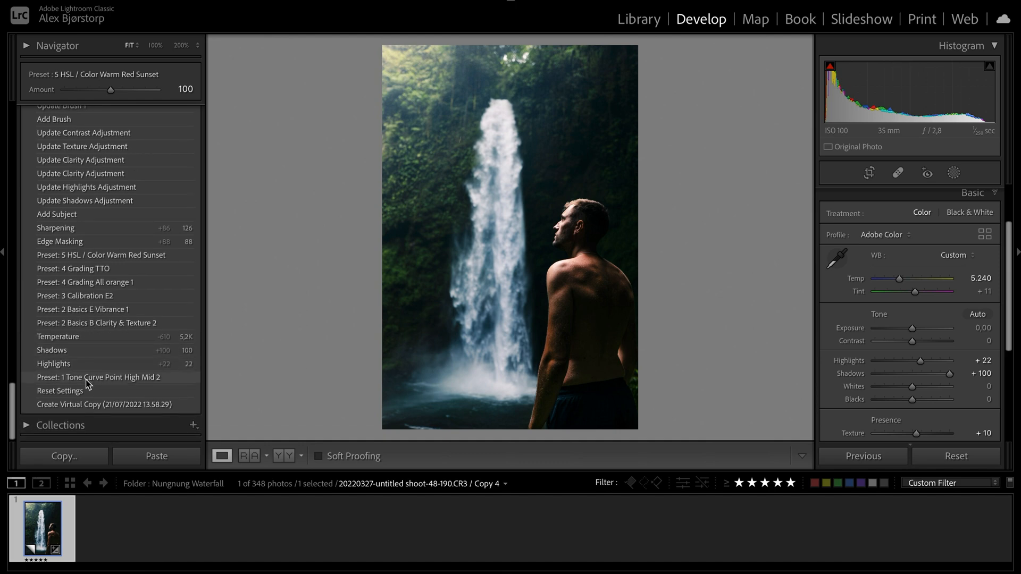
click(59, 390)
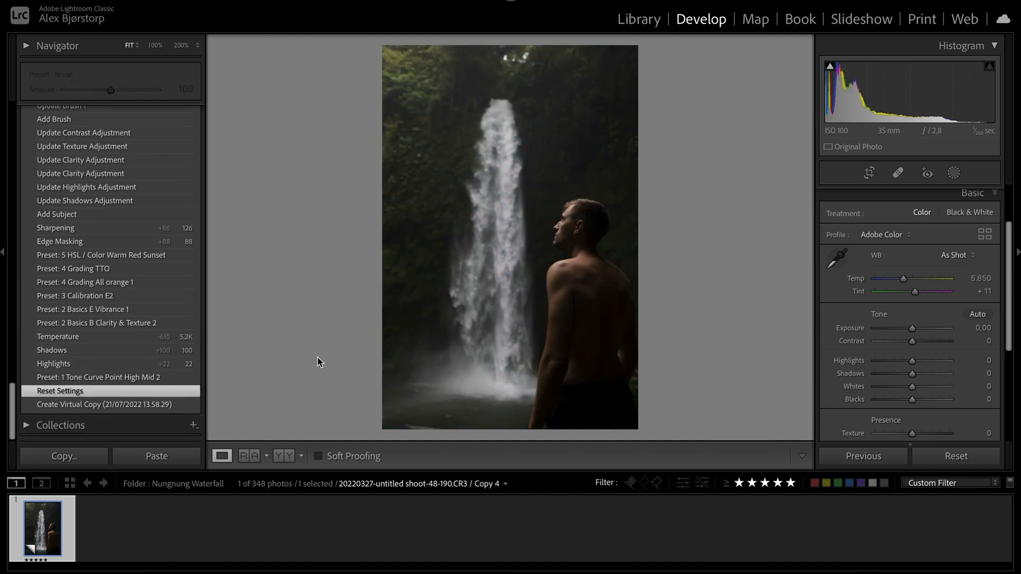
key(cmd+z)
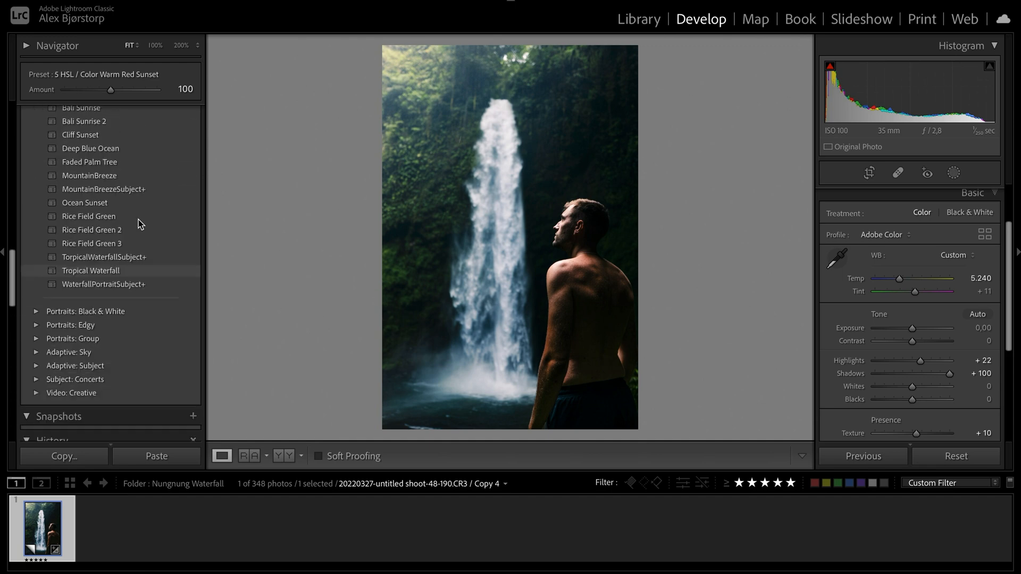
scroll(down, 3)
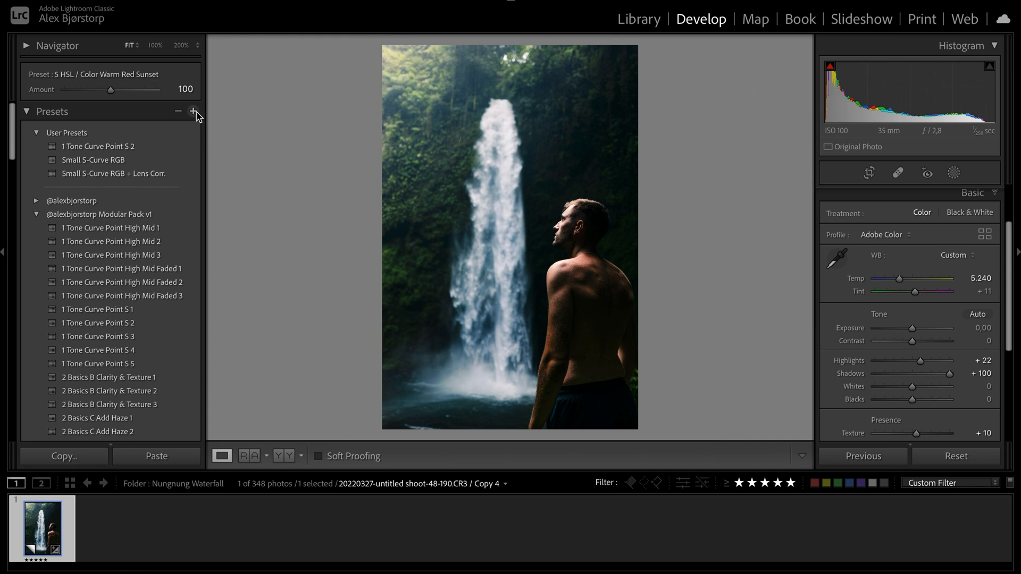
click(194, 110)
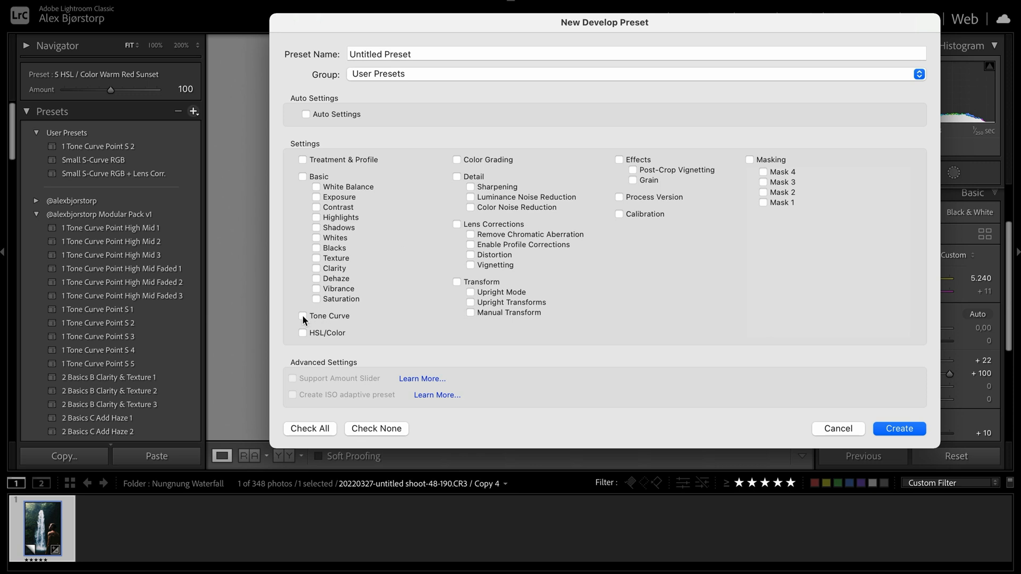
click(303, 316)
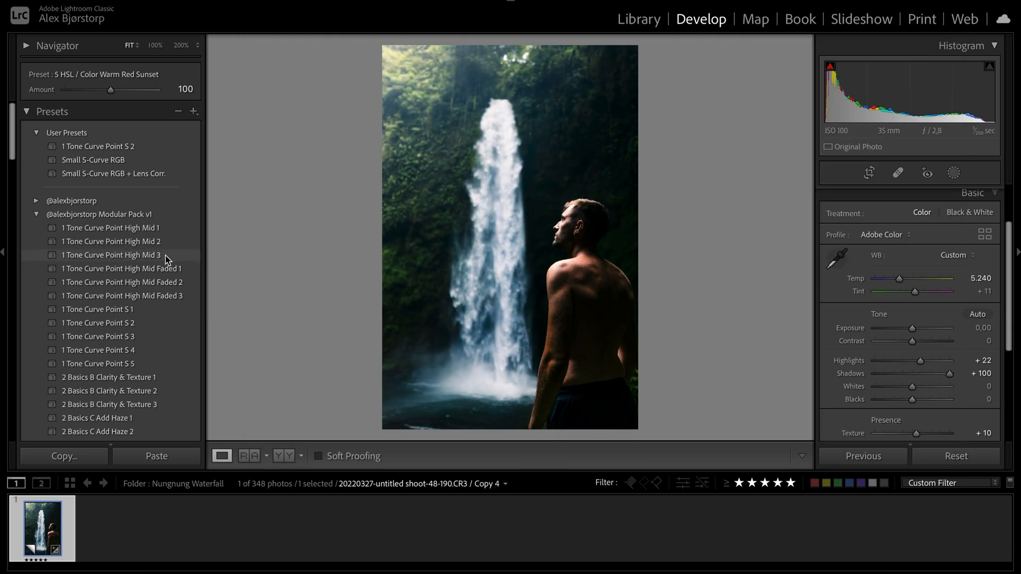
Step: Apply 1 Tone Curve Point High Mid 3, trying amount 51 then settling on 80
click(110, 255)
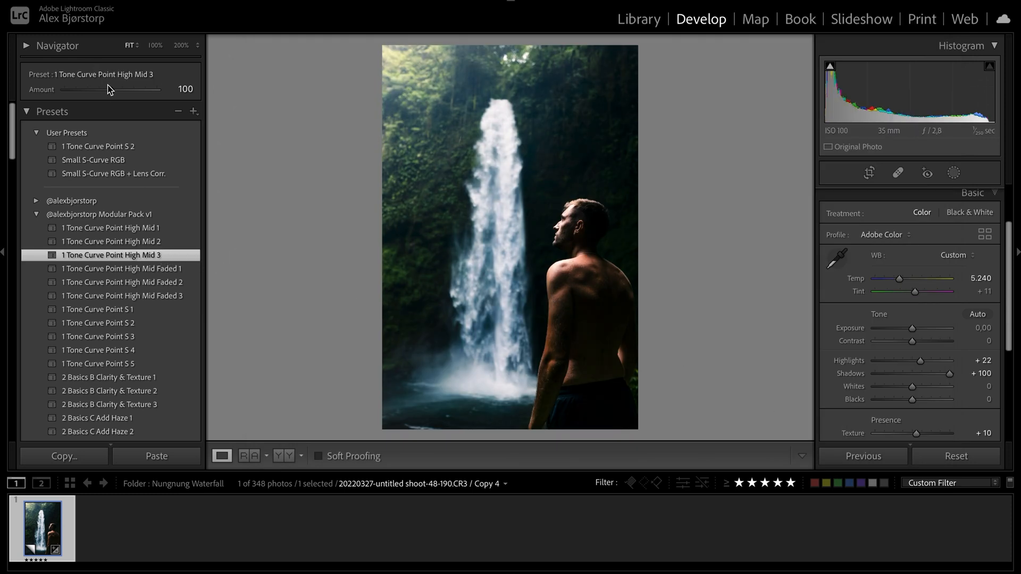
drag(142, 90, 87, 89)
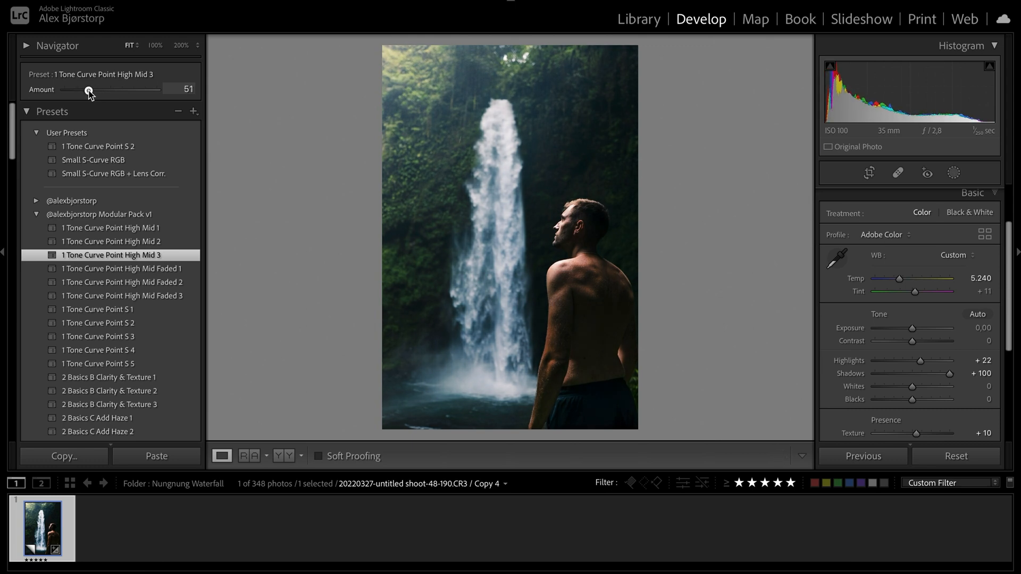
drag(88, 90, 101, 90)
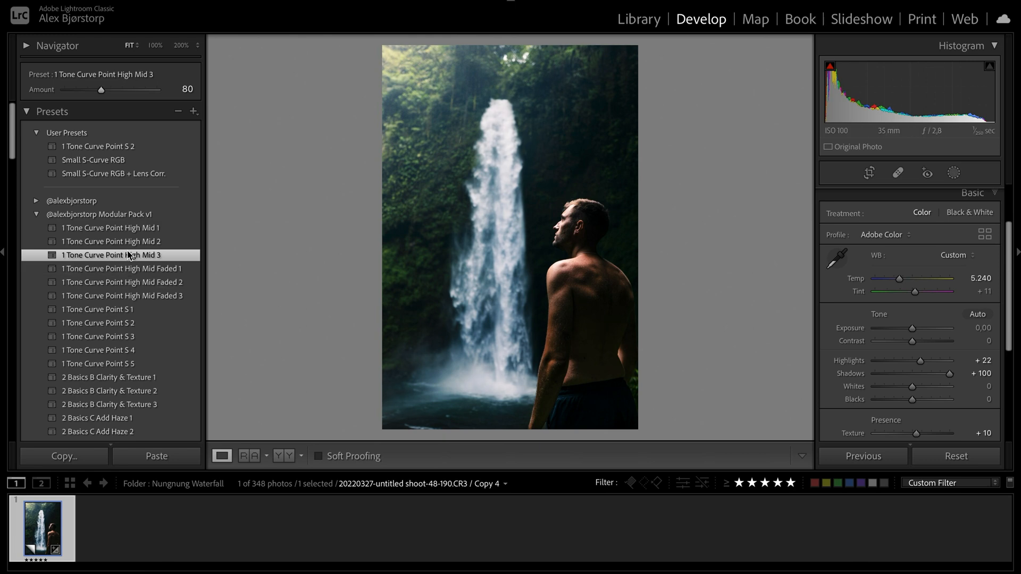
mouse_move(322, 209)
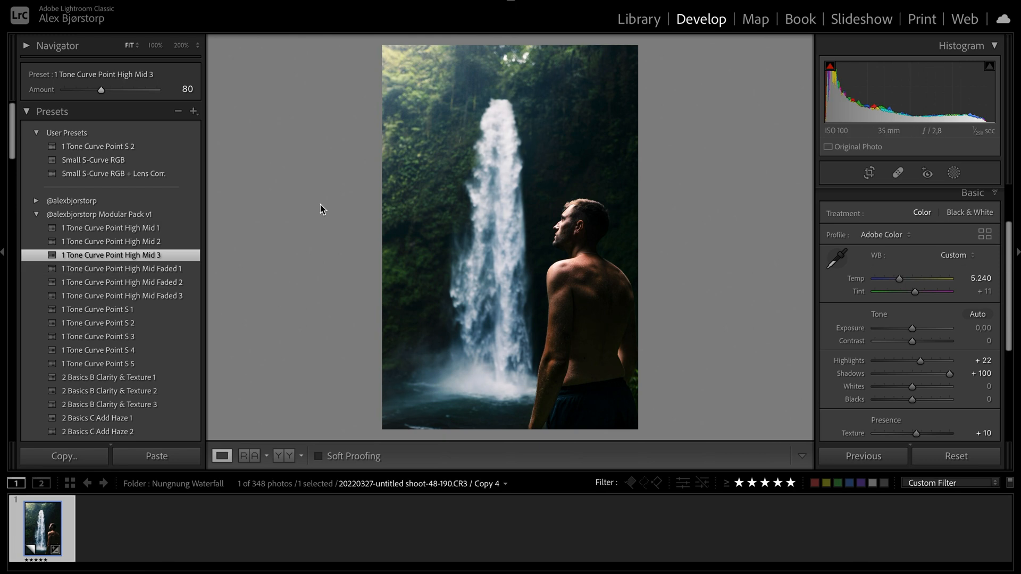